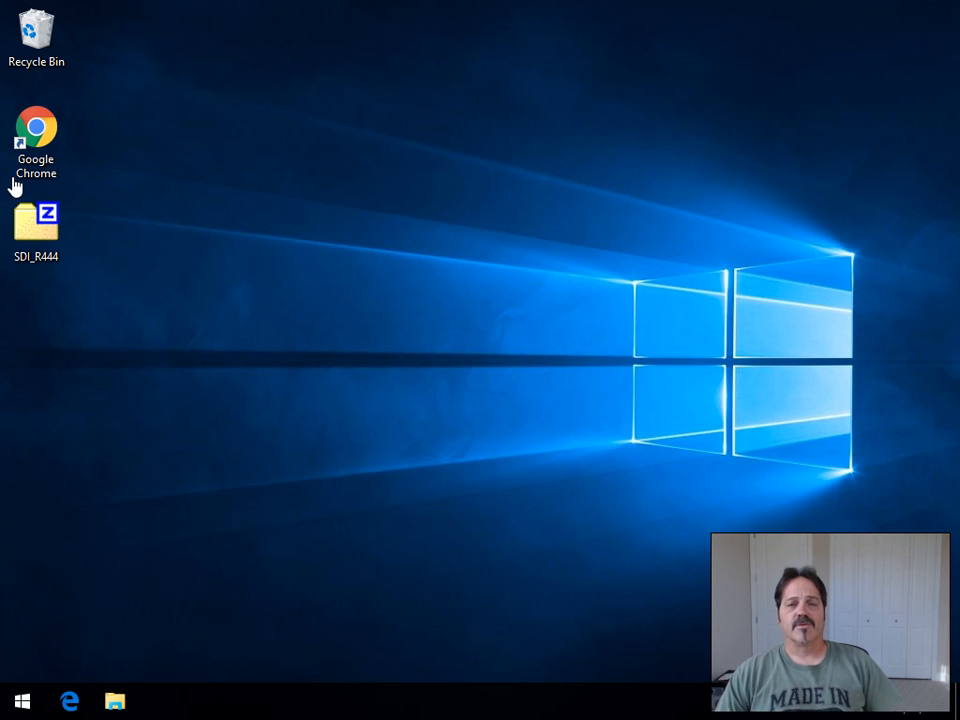
Step: Extract the SDI_R444 folder from SDI_R444.zip to the desktop using 7-Zip
{"action": "left_click", "coordinate": [36, 224]}
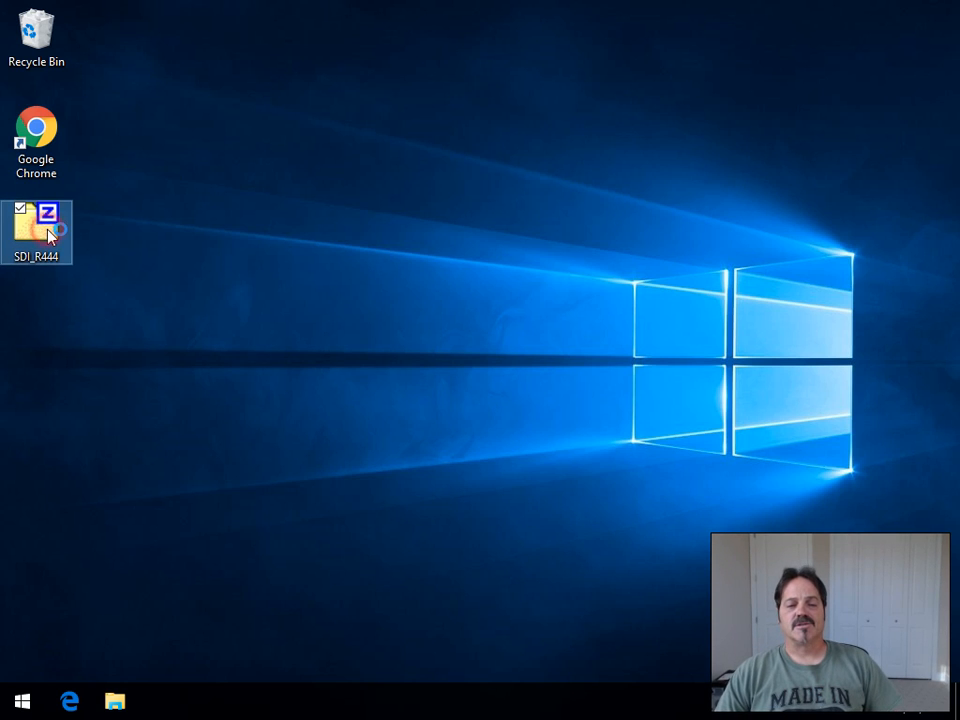
{"action": "double_click", "coordinate": [36, 232]}
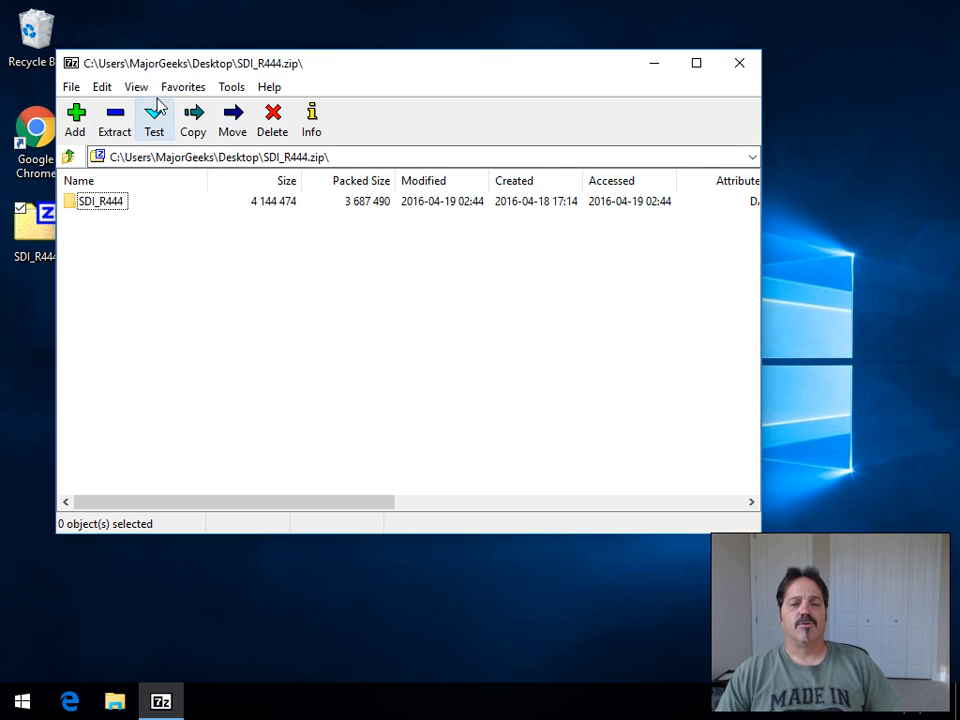
{"action": "left_click", "coordinate": [192, 118]}
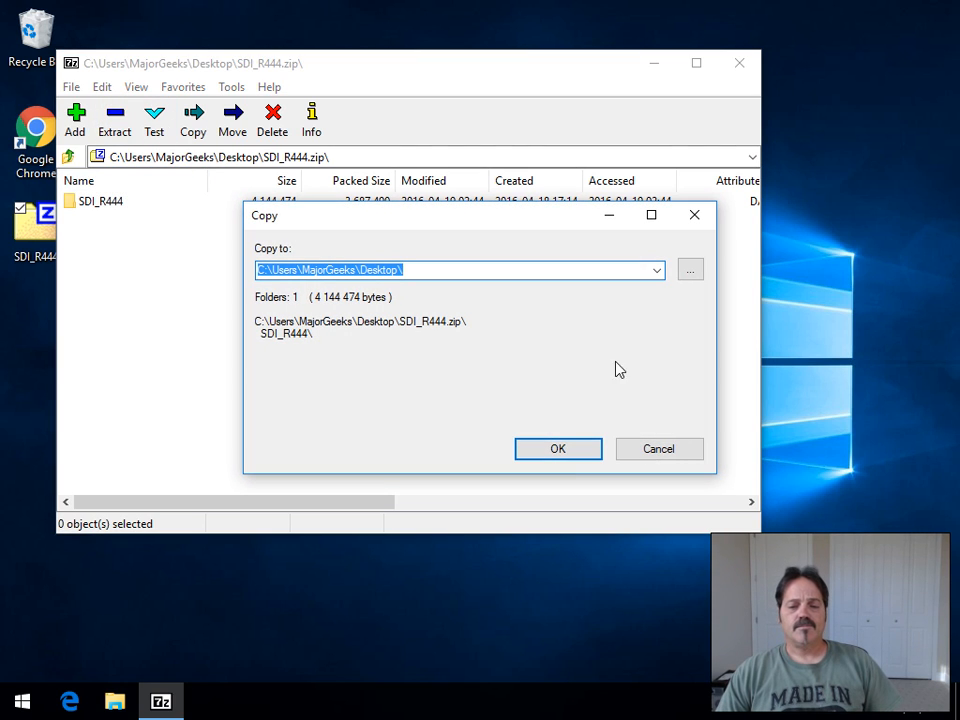
{"action": "left_click", "coordinate": [558, 448]}
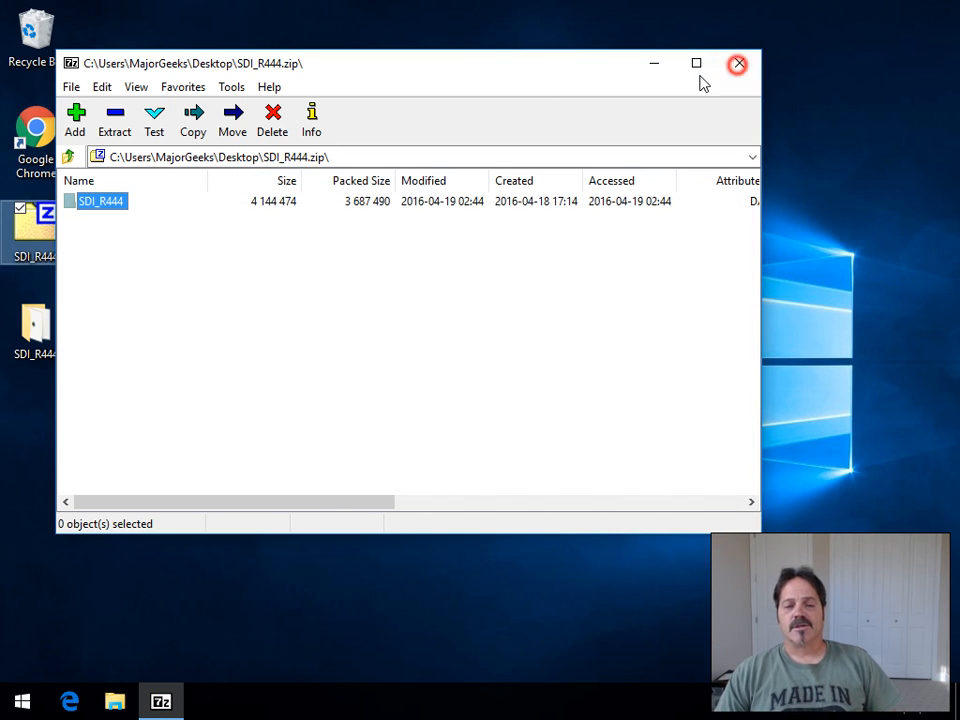
{"action": "left_click", "coordinate": [736, 62]}
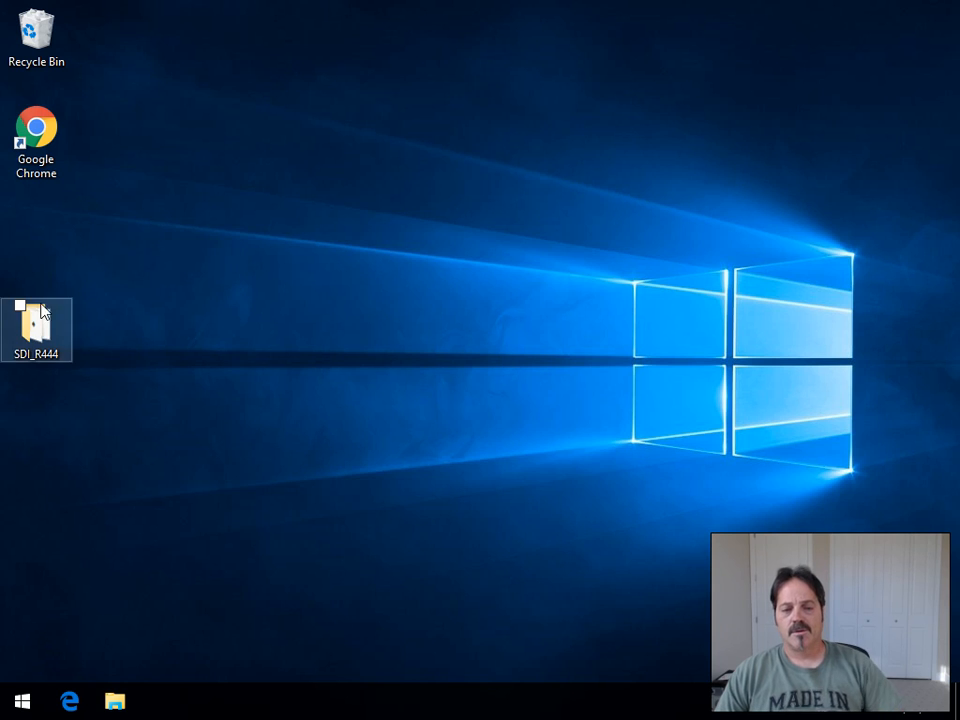
Step: Launch SDI_x64_R444 from the extracted folder and accept its license agreement
{"action": "double_click", "coordinate": [36, 330]}
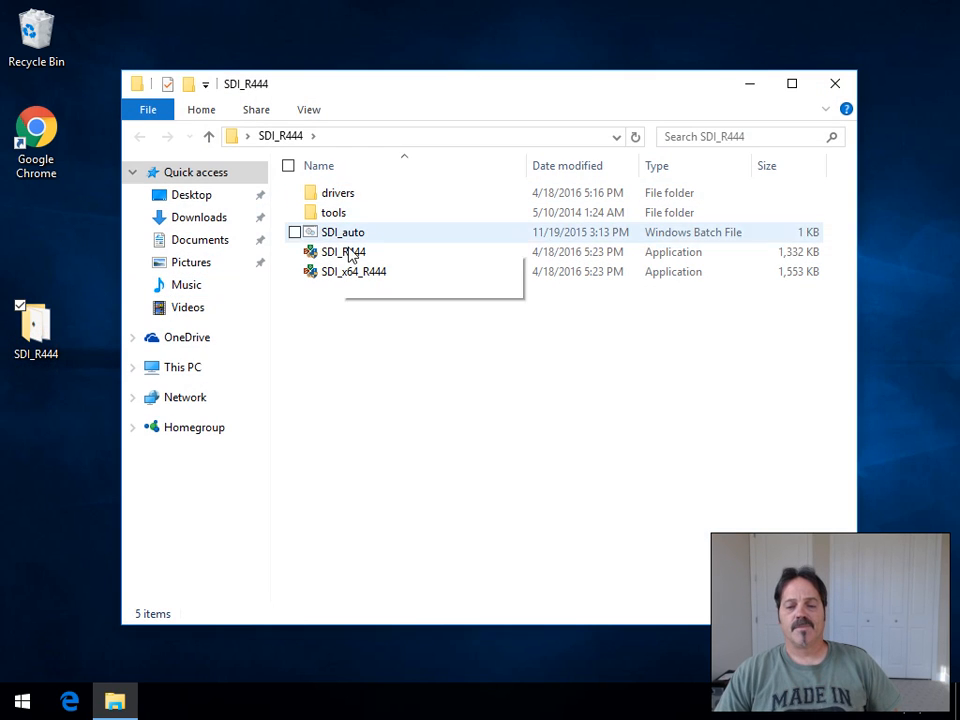
{"action": "left_click", "coordinate": [352, 272]}
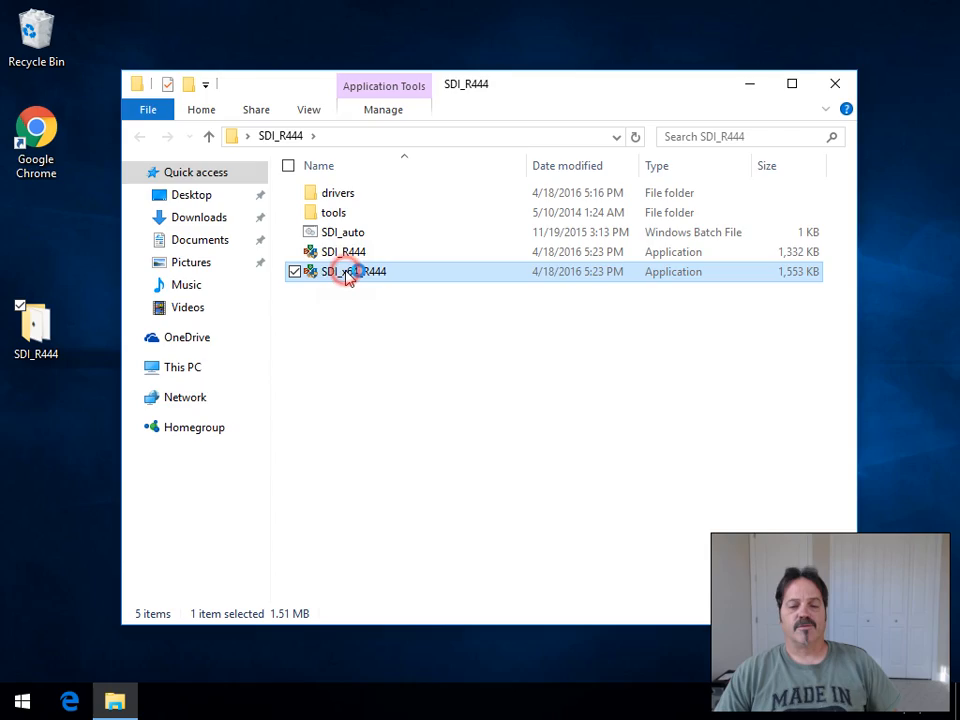
{"action": "double_click", "coordinate": [348, 272]}
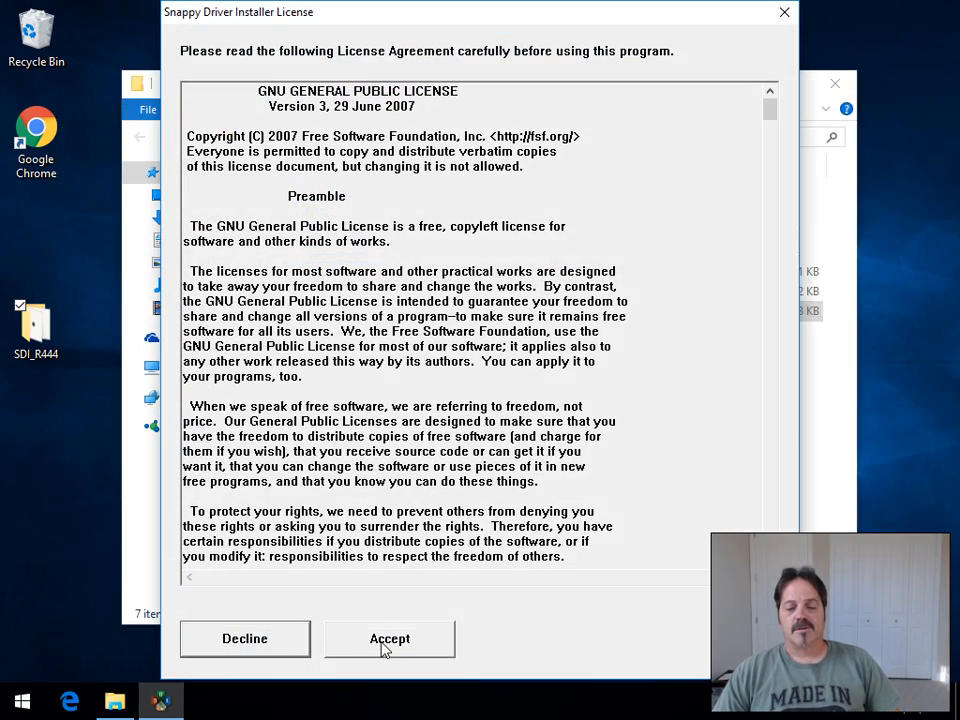
{"action": "left_click", "coordinate": [388, 638]}
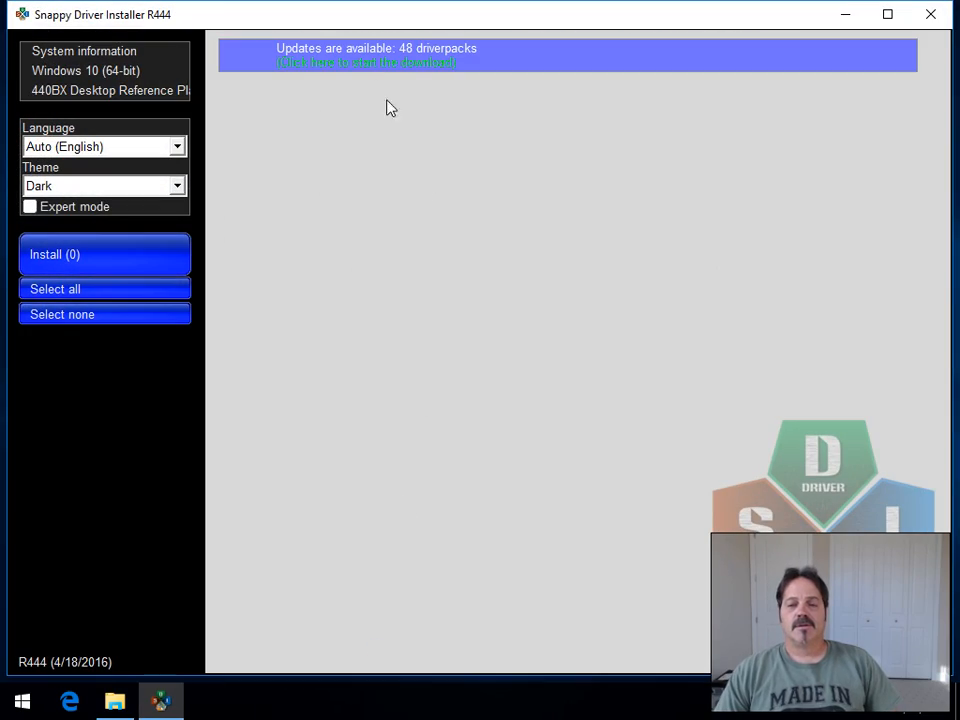
Step: Mark Indexes in the Update list and start downloading the driver-pack indexes
{"action": "left_click", "coordinate": [366, 62]}
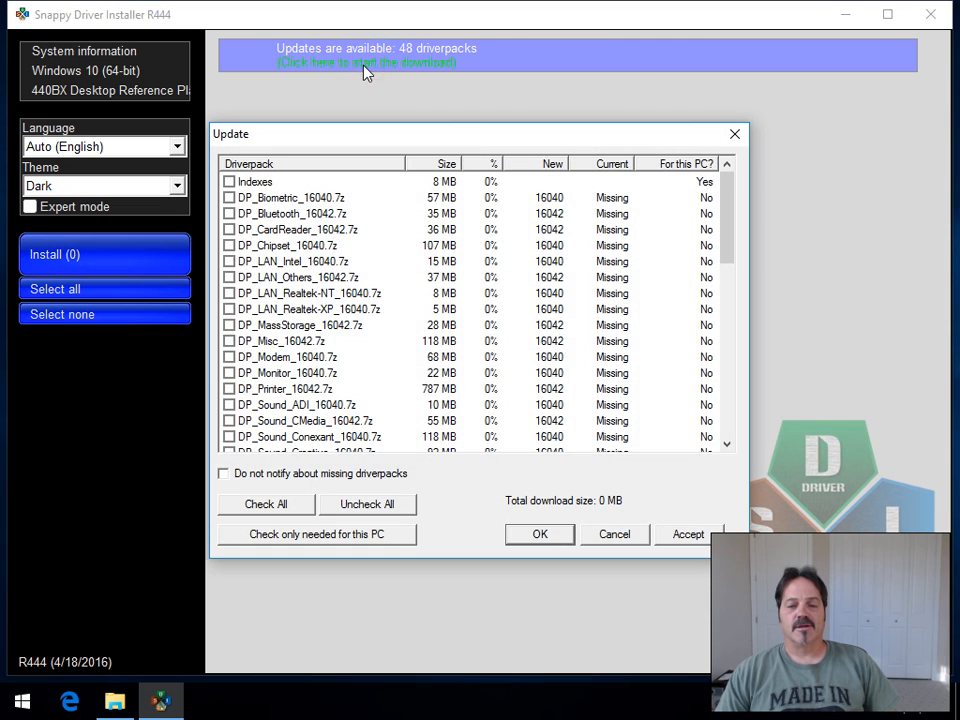
{"action": "left_click", "coordinate": [256, 180]}
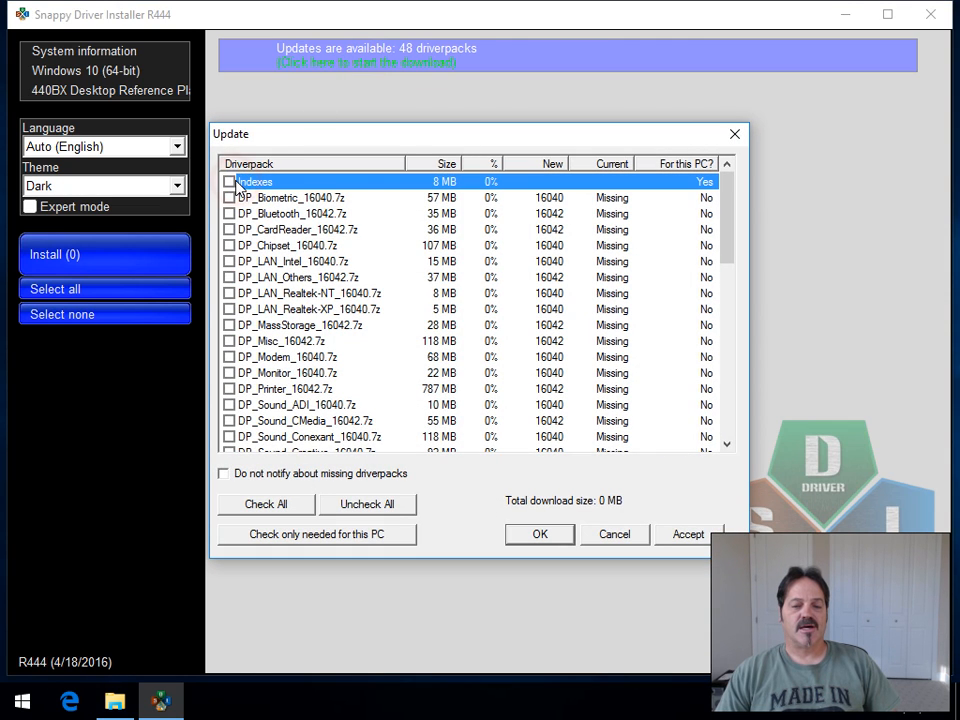
{"action": "left_click", "coordinate": [228, 180]}
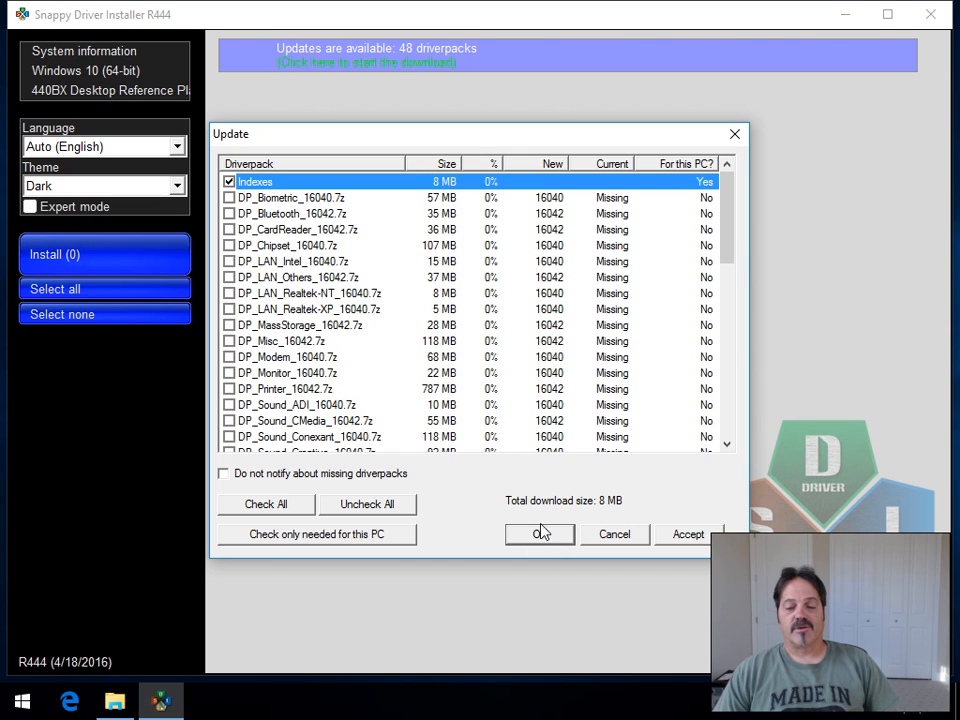
{"action": "left_click", "coordinate": [540, 534]}
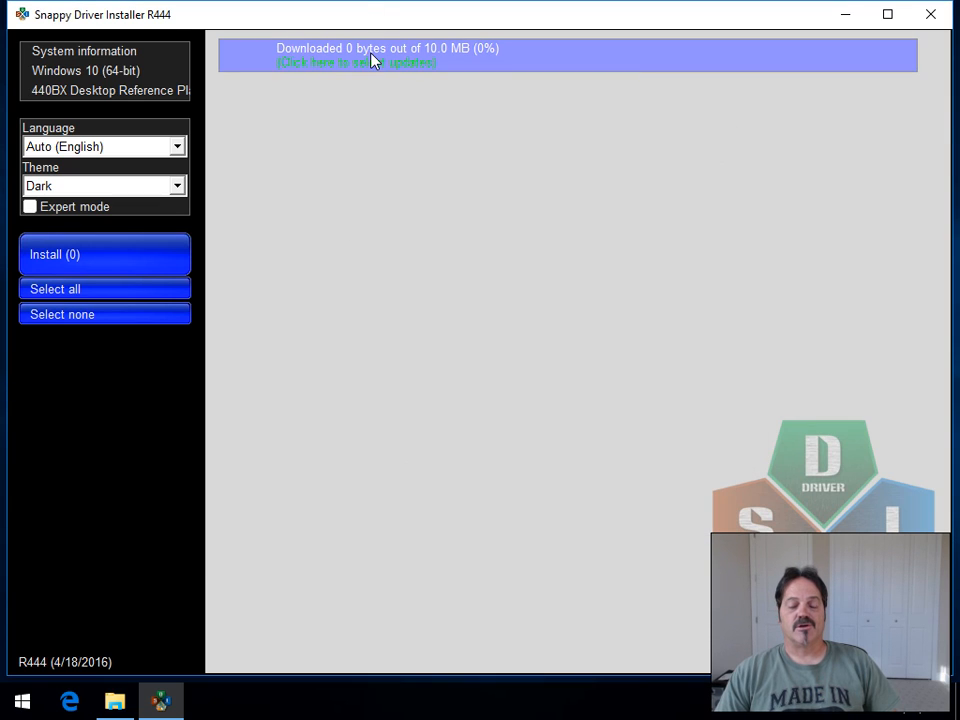
{"action": "mouse_move", "coordinate": [388, 56]}
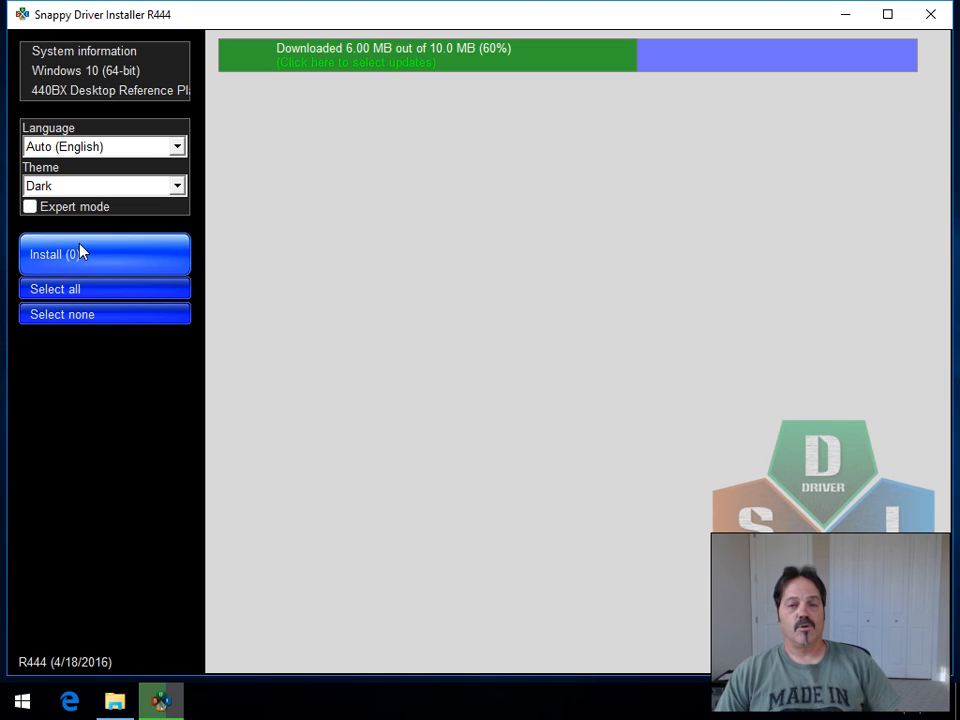
Step: Enable the Expert mode checkbox in the left sidebar
{"action": "left_click", "coordinate": [30, 206]}
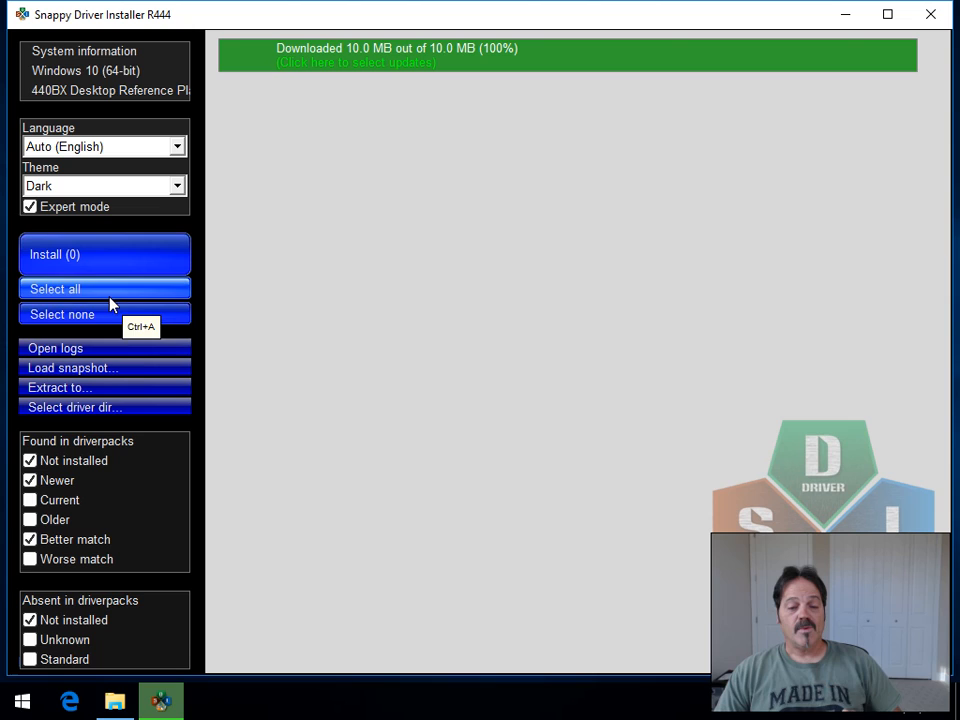
{"action": "mouse_move", "coordinate": [216, 352]}
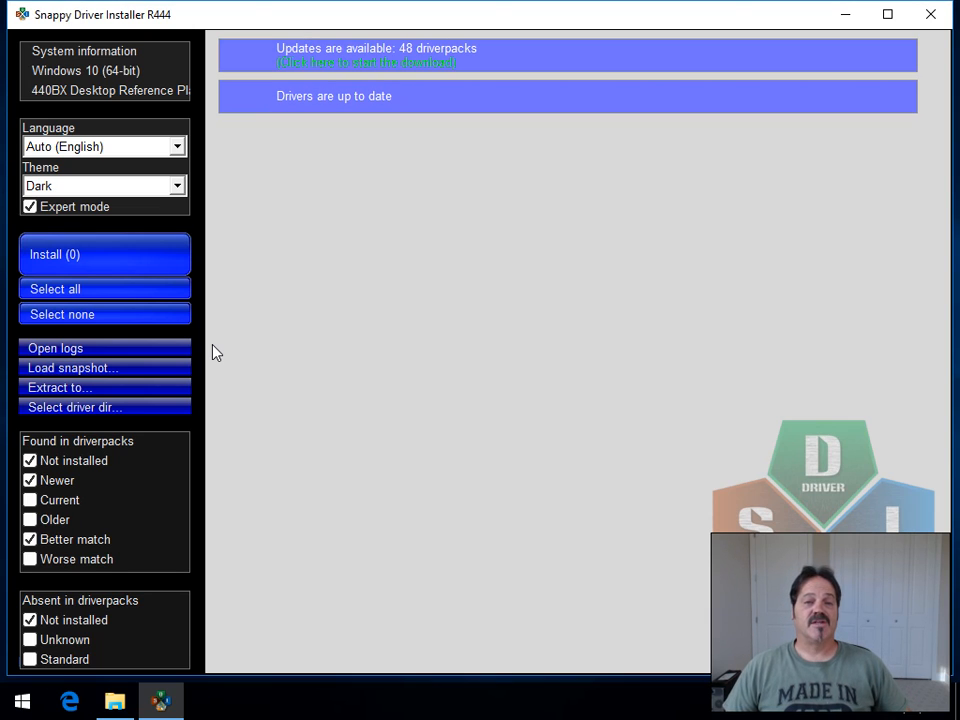
{"action": "mouse_move", "coordinate": [140, 288]}
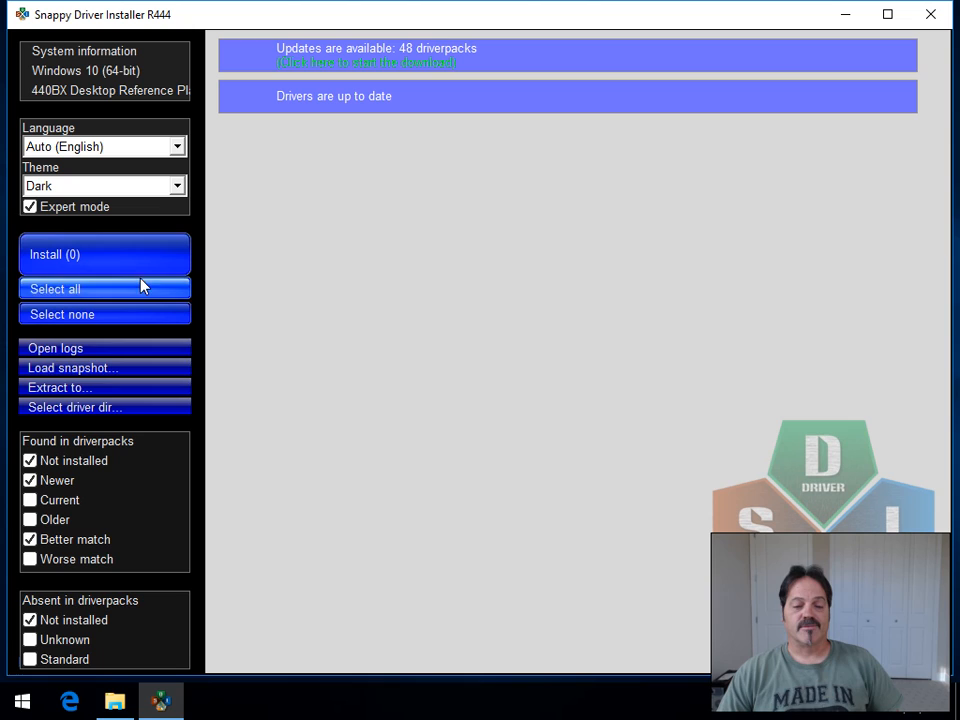
{"action": "mouse_move", "coordinate": [92, 388]}
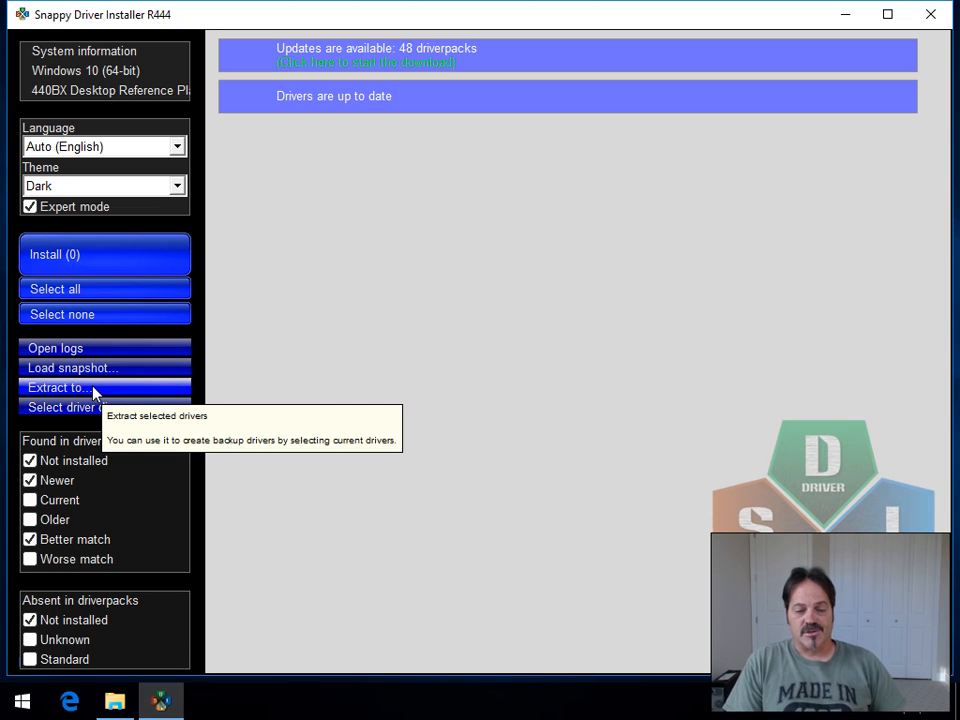
{"action": "mouse_move", "coordinate": [464, 322]}
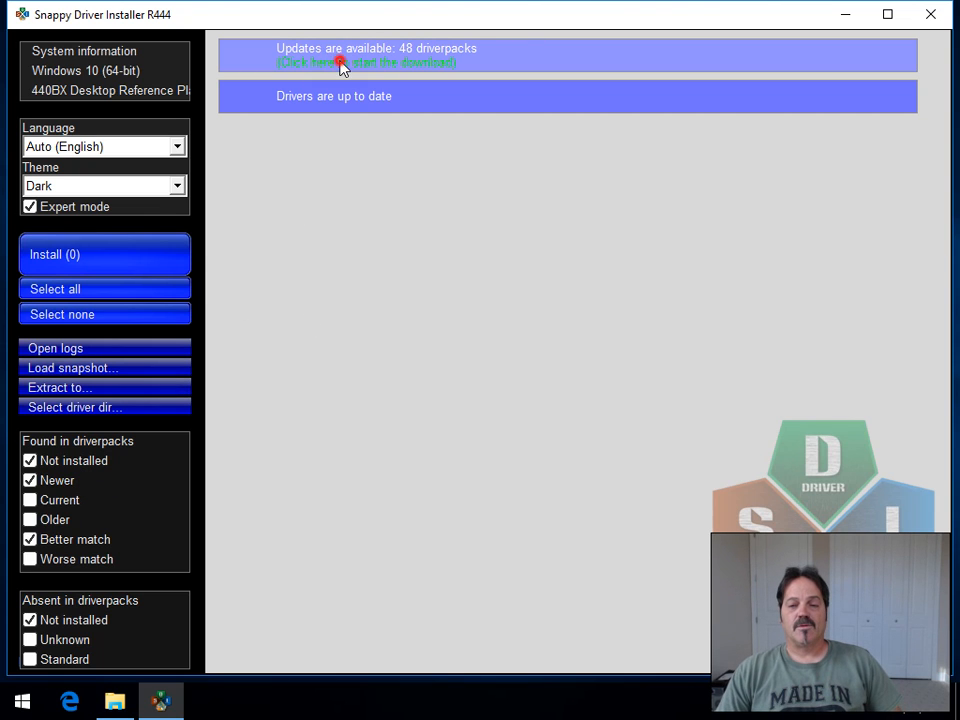
Step: Scroll through the Update list and tick DP_LAN_Realtek-XP_16040.7z (5 MB) for download
{"action": "left_click", "coordinate": [368, 62]}
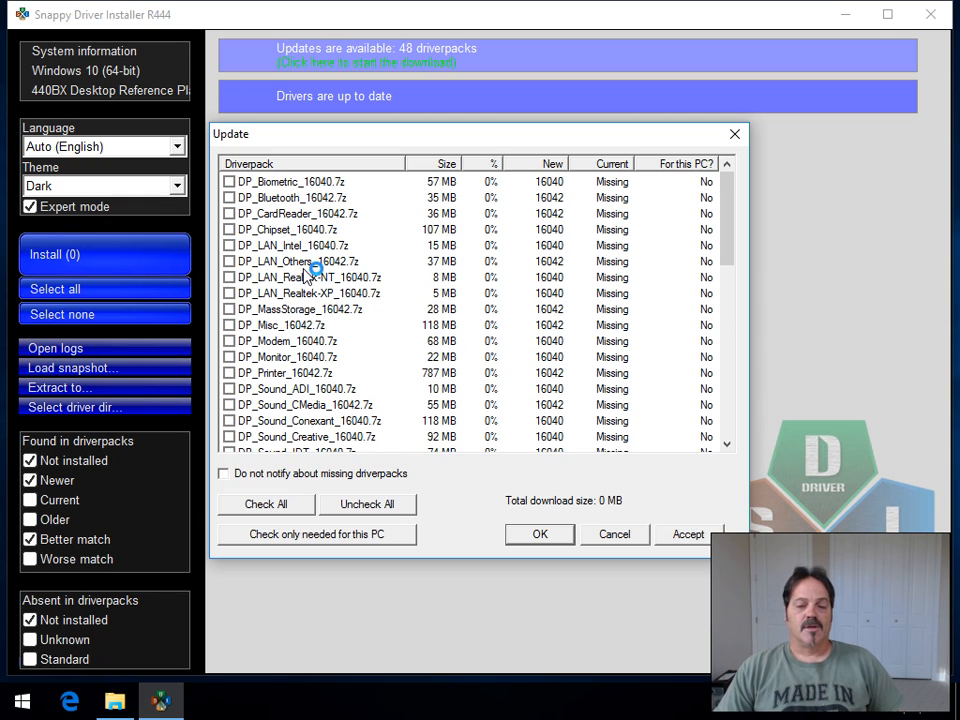
{"action": "scroll", "scroll_direction": "down", "scroll_amount": 3}
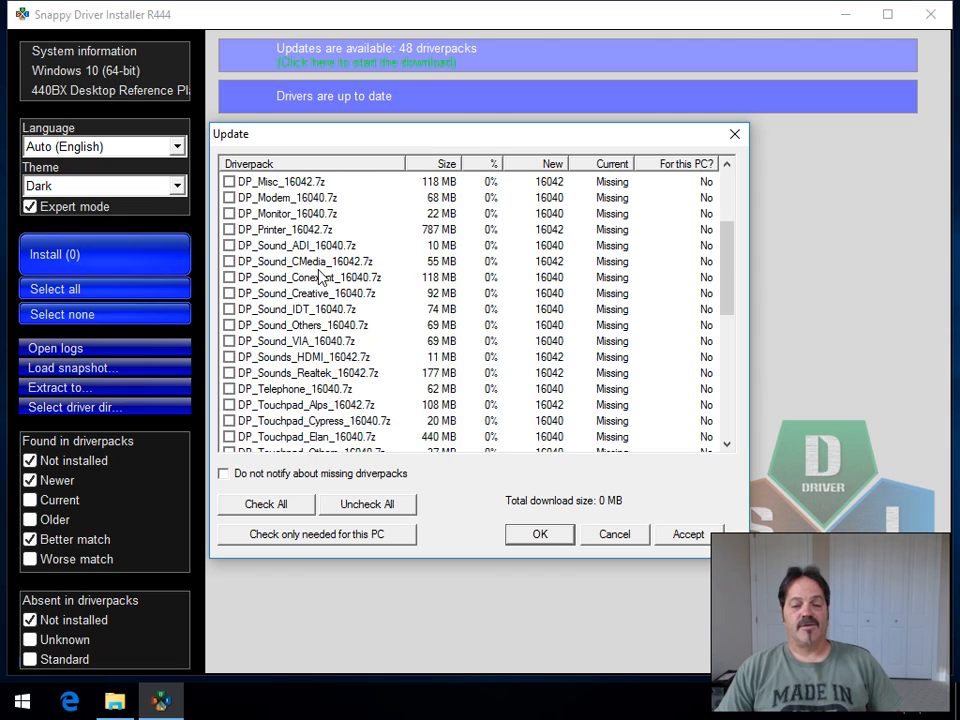
{"action": "scroll", "scroll_direction": "down", "scroll_amount": 3}
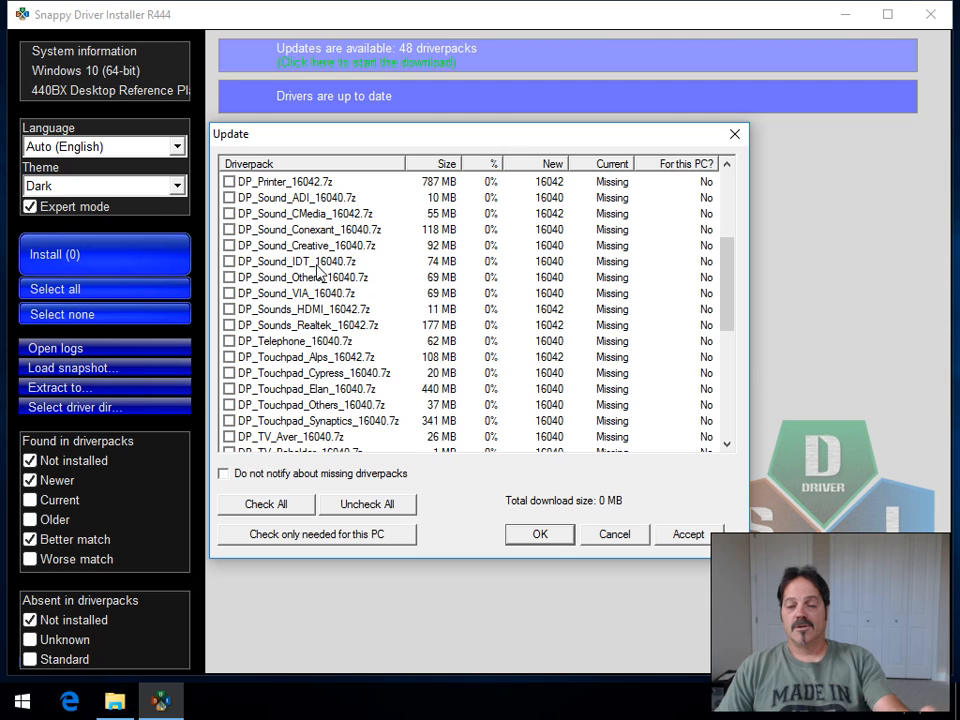
{"action": "scroll", "scroll_direction": "down", "scroll_amount": 3}
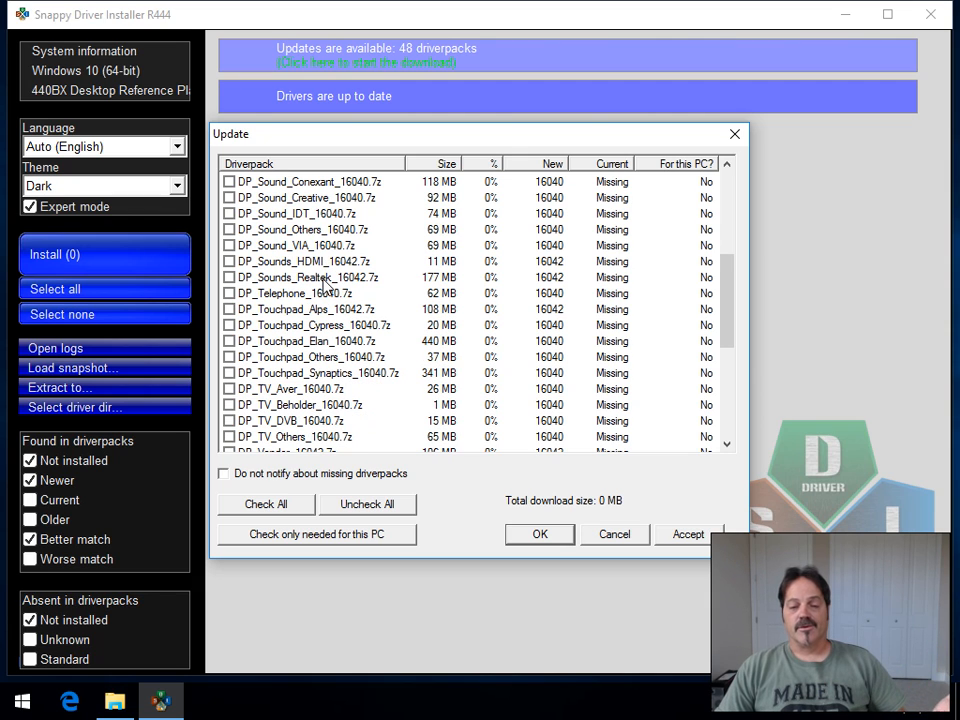
{"action": "scroll", "scroll_direction": "down", "scroll_amount": 3}
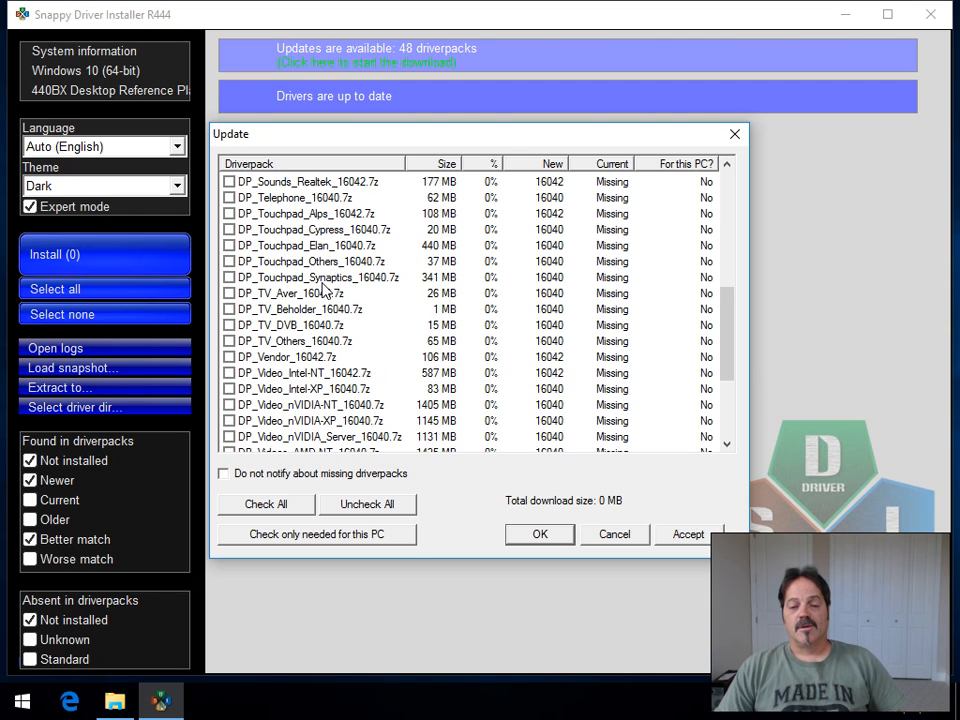
{"action": "scroll", "scroll_direction": "down", "scroll_amount": 3}
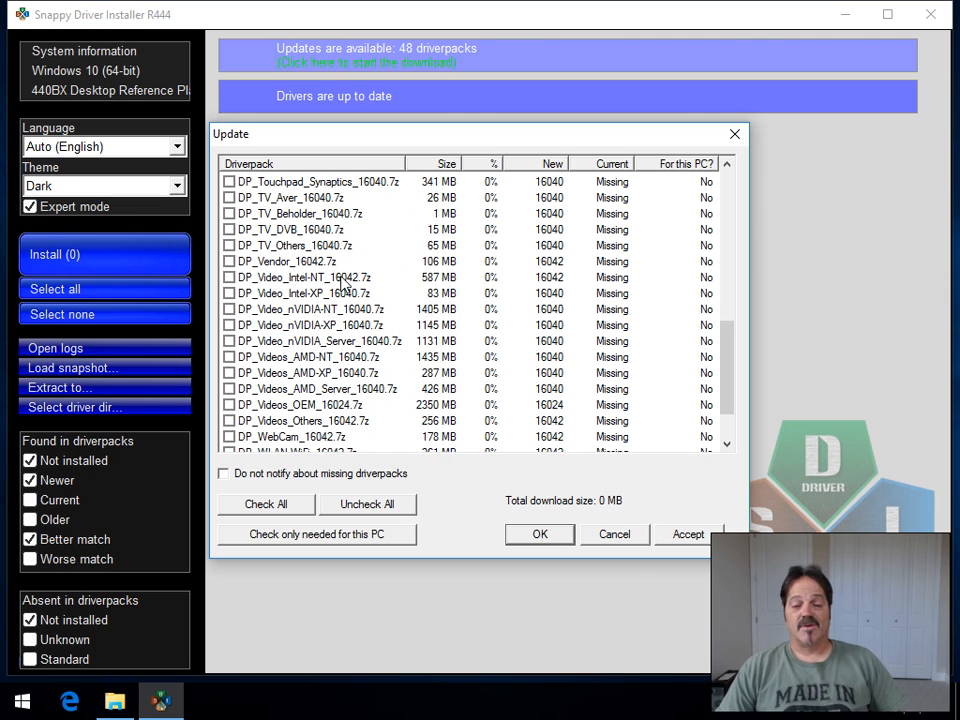
{"action": "scroll", "scroll_direction": "down", "scroll_amount": 3}
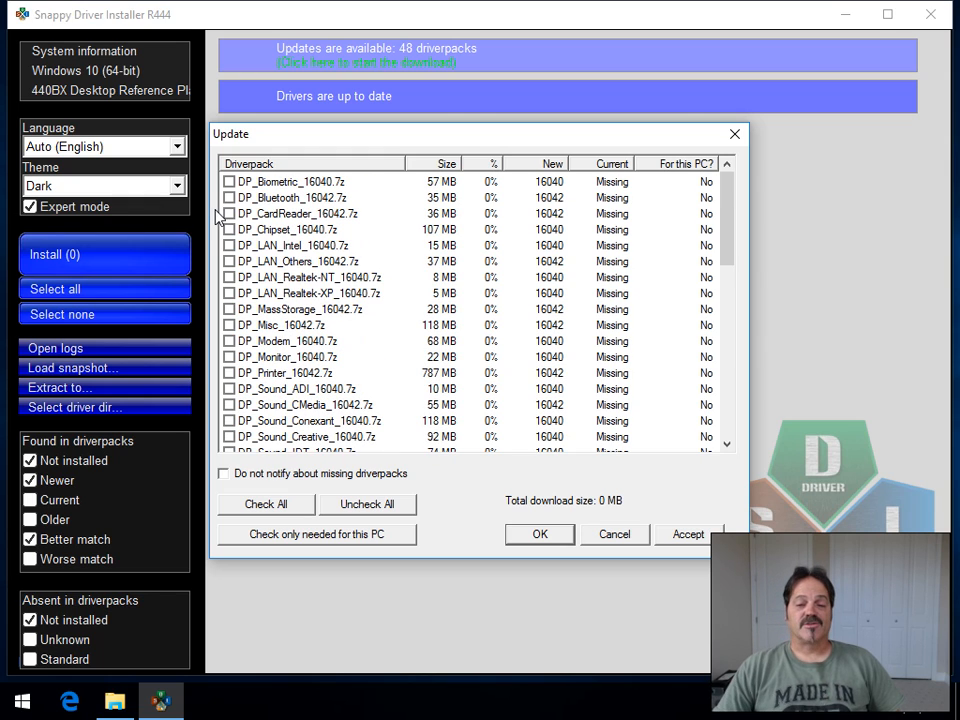
{"action": "mouse_move", "coordinate": [264, 260]}
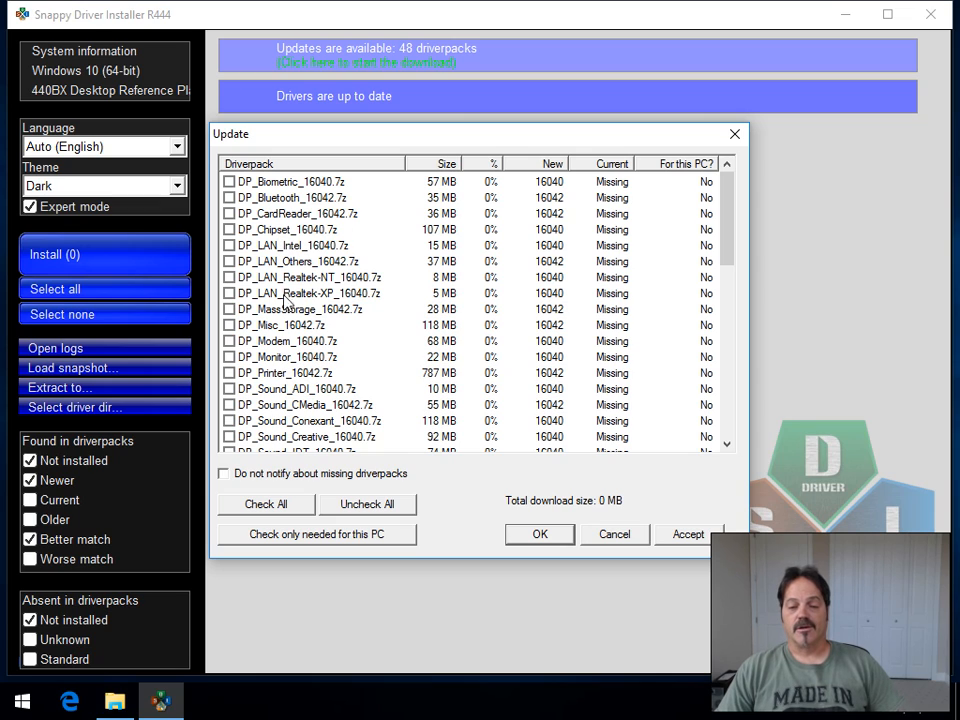
{"action": "left_click", "coordinate": [228, 292]}
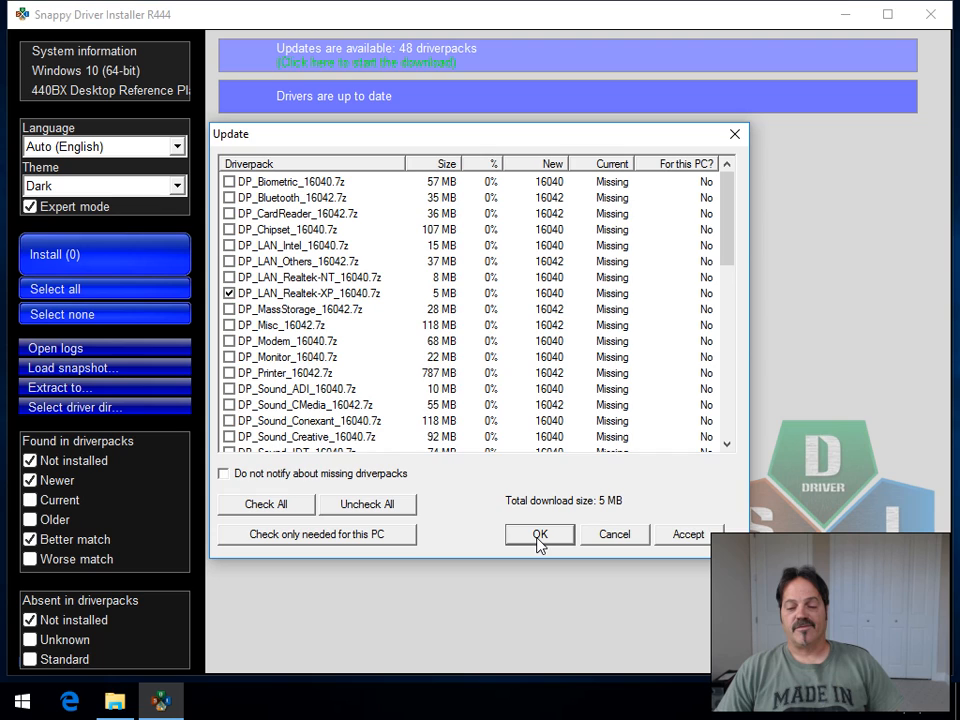
Step: Confirm the Update dialog to begin downloading the 8 MB Realtek LAN driverpack
{"action": "left_click", "coordinate": [540, 534]}
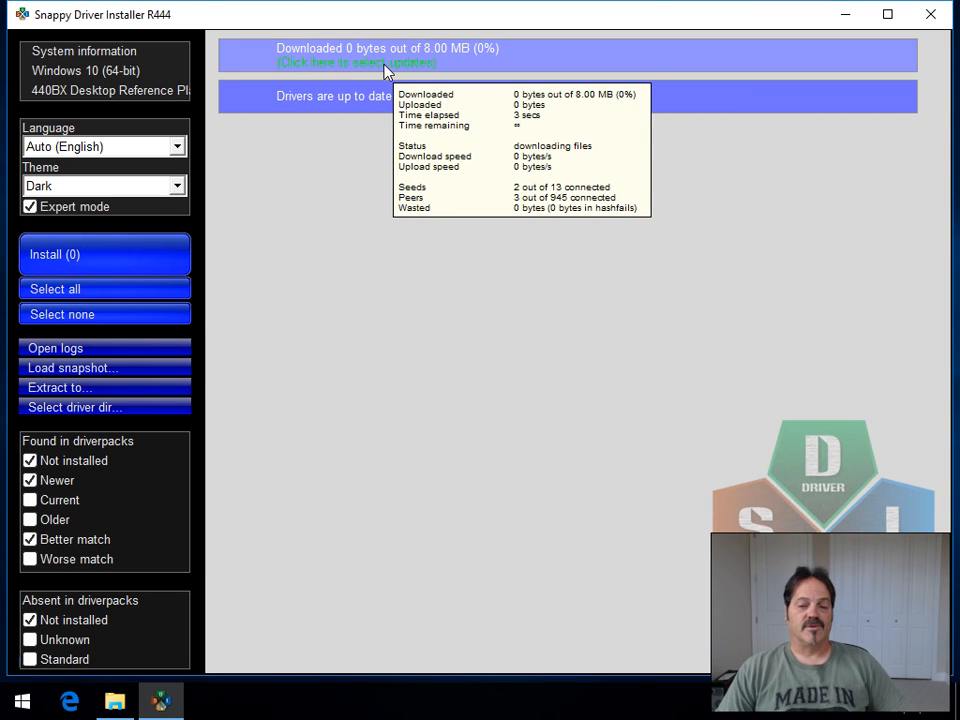
{"action": "mouse_move", "coordinate": [250, 282]}
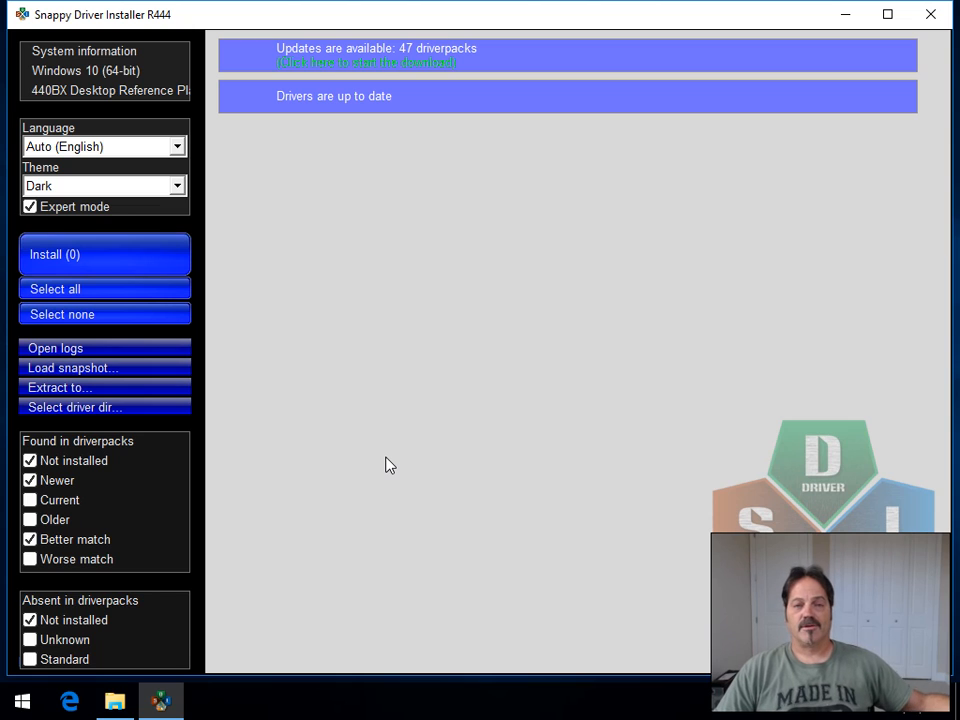
{"action": "mouse_move", "coordinate": [302, 156]}
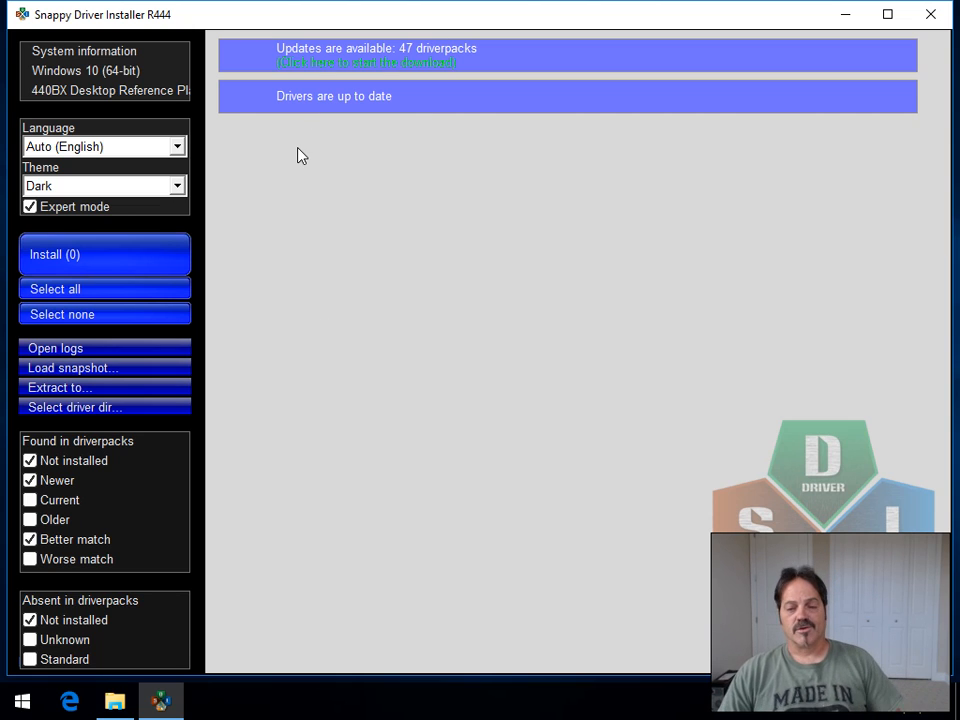
{"action": "mouse_move", "coordinate": [308, 216]}
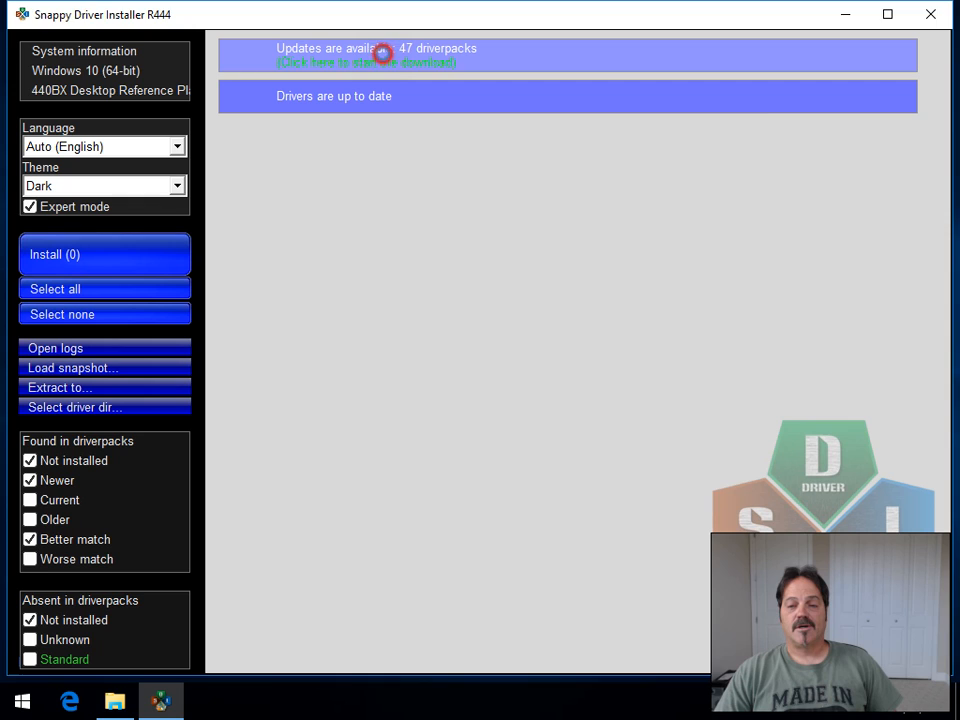
Step: Open DP_LAN_Realtek-XP_16040.7z from the SDI_R444 drivers folder in 7-Zip
{"action": "left_click", "coordinate": [380, 56]}
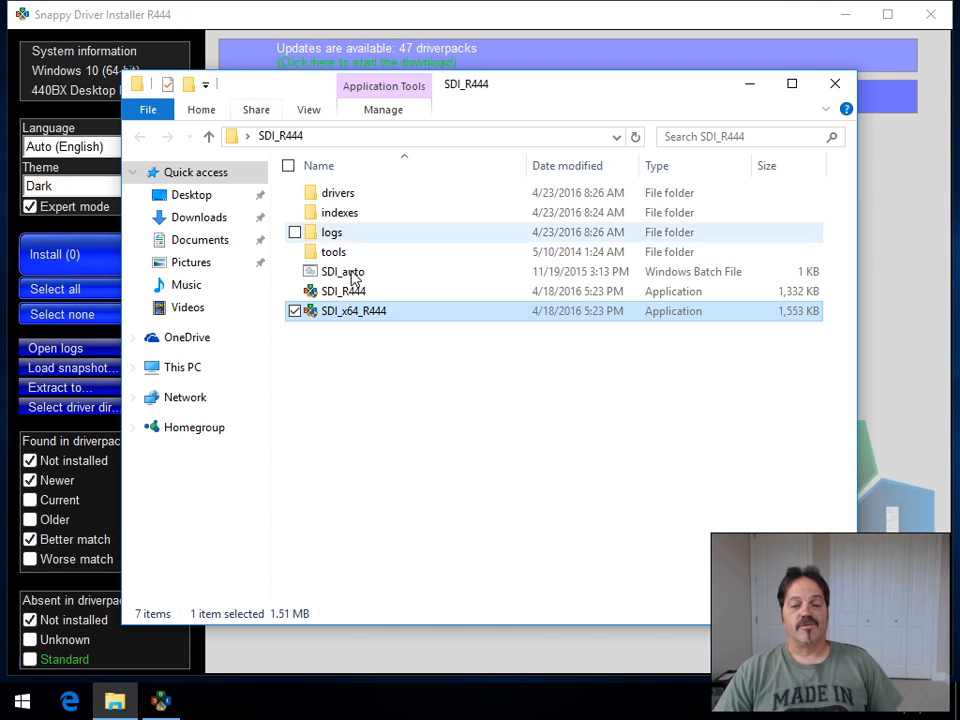
{"action": "double_click", "coordinate": [338, 192]}
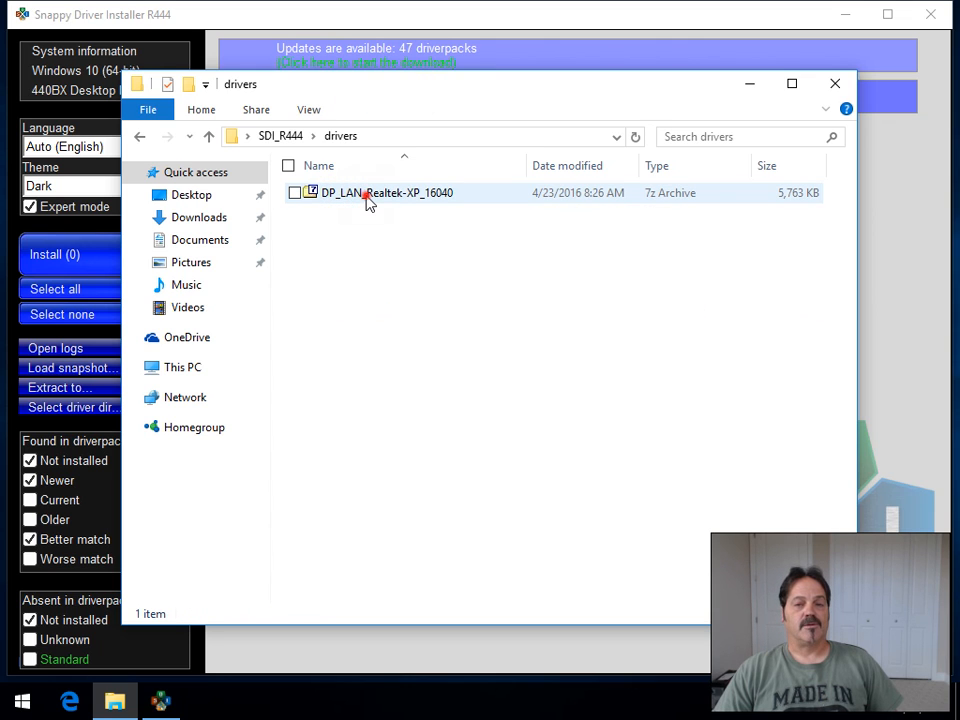
{"action": "double_click", "coordinate": [386, 192]}
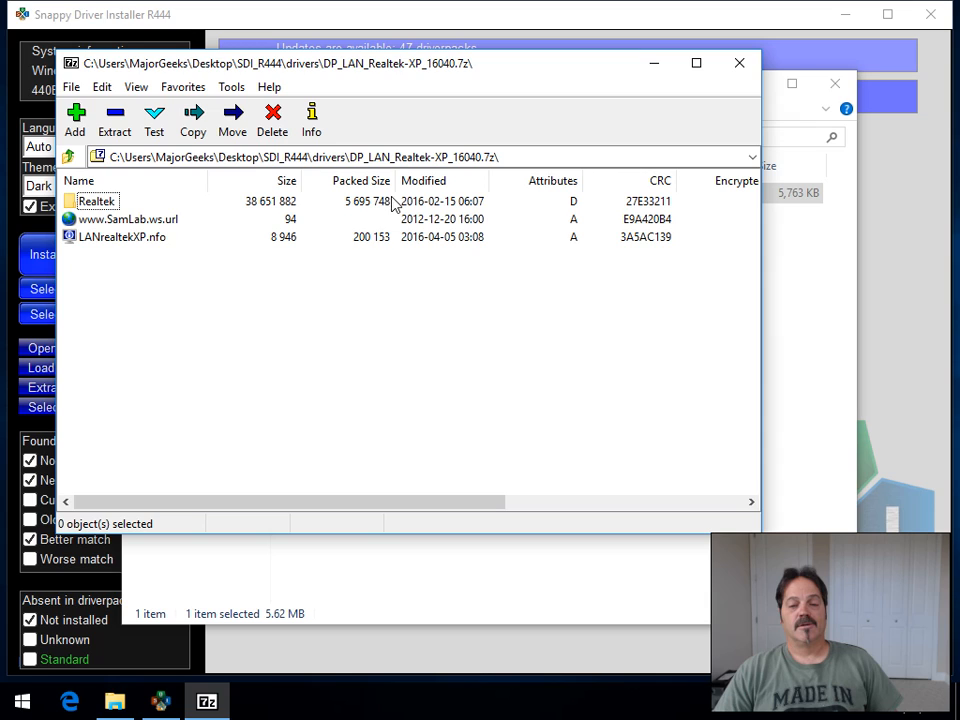
Step: Browse into Realtek, matchver, FORCED and 5x64 to view the 64-bit driver subfolders
{"action": "double_click", "coordinate": [96, 200]}
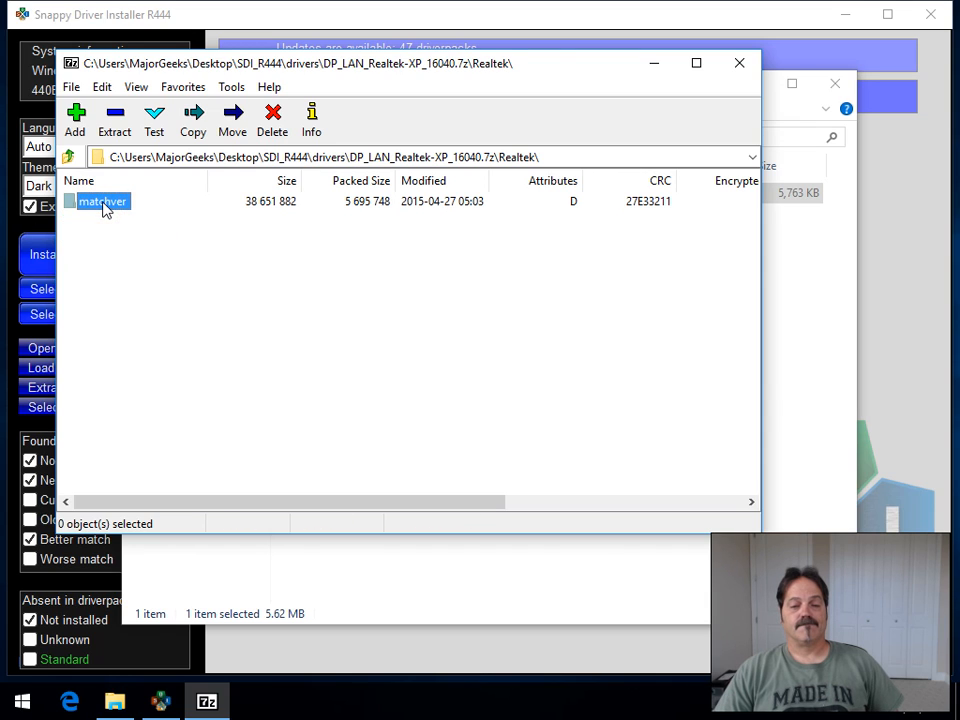
{"action": "double_click", "coordinate": [100, 200]}
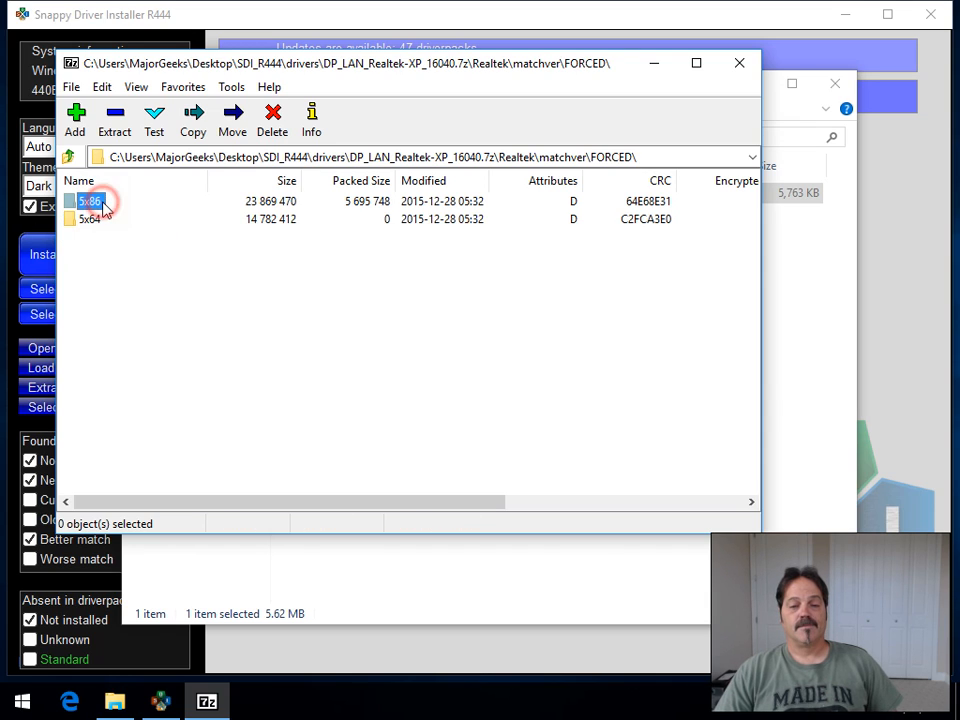
{"action": "double_click", "coordinate": [90, 218]}
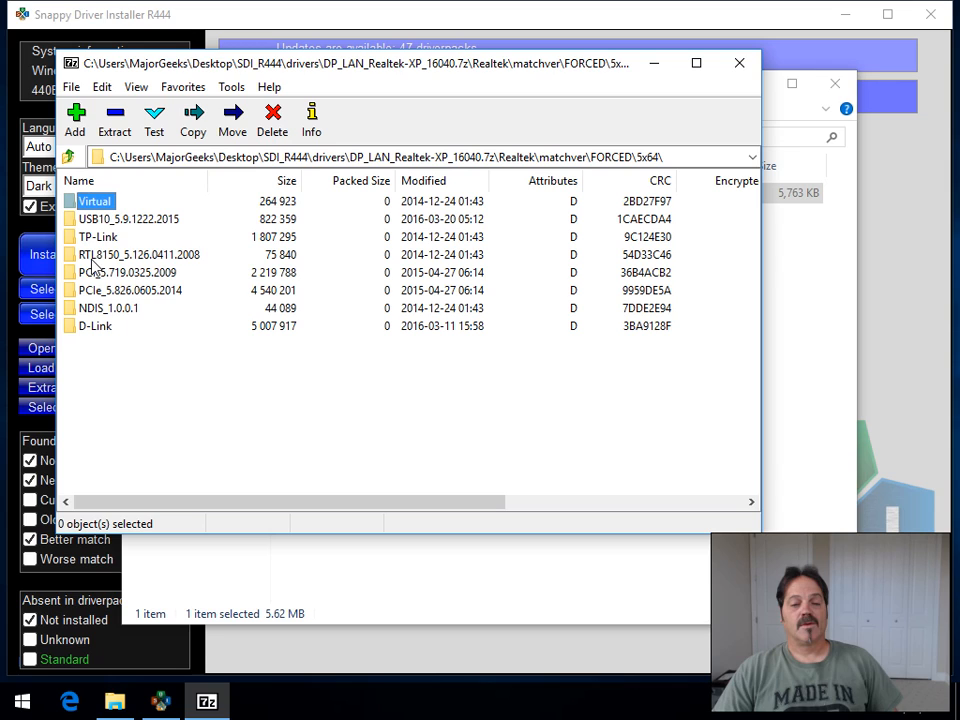
{"action": "mouse_move", "coordinate": [112, 284]}
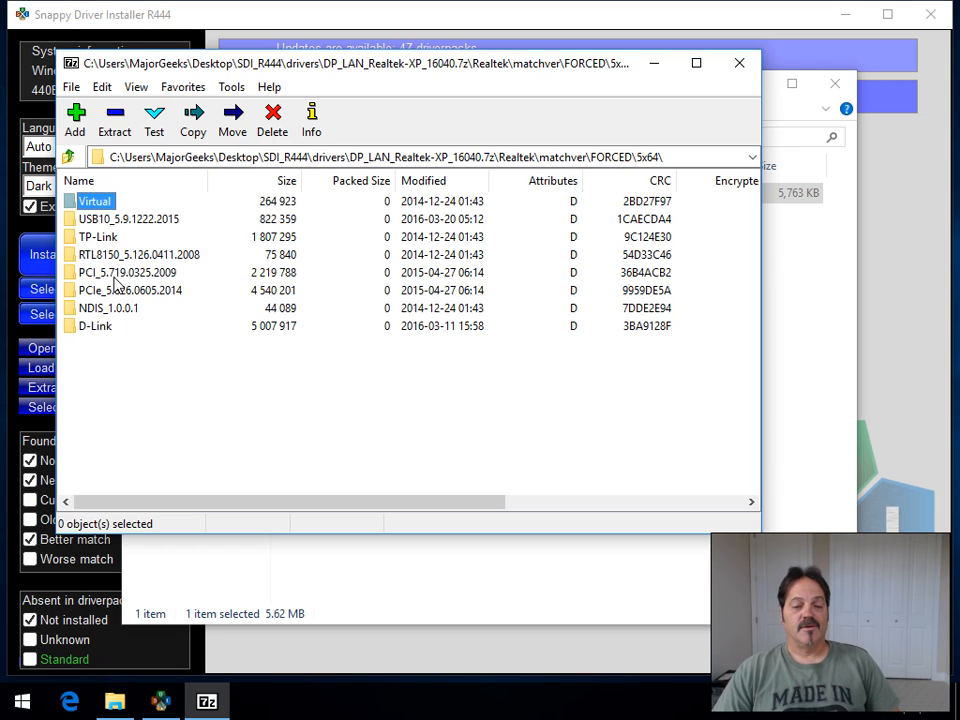
{"action": "double_click", "coordinate": [128, 290]}
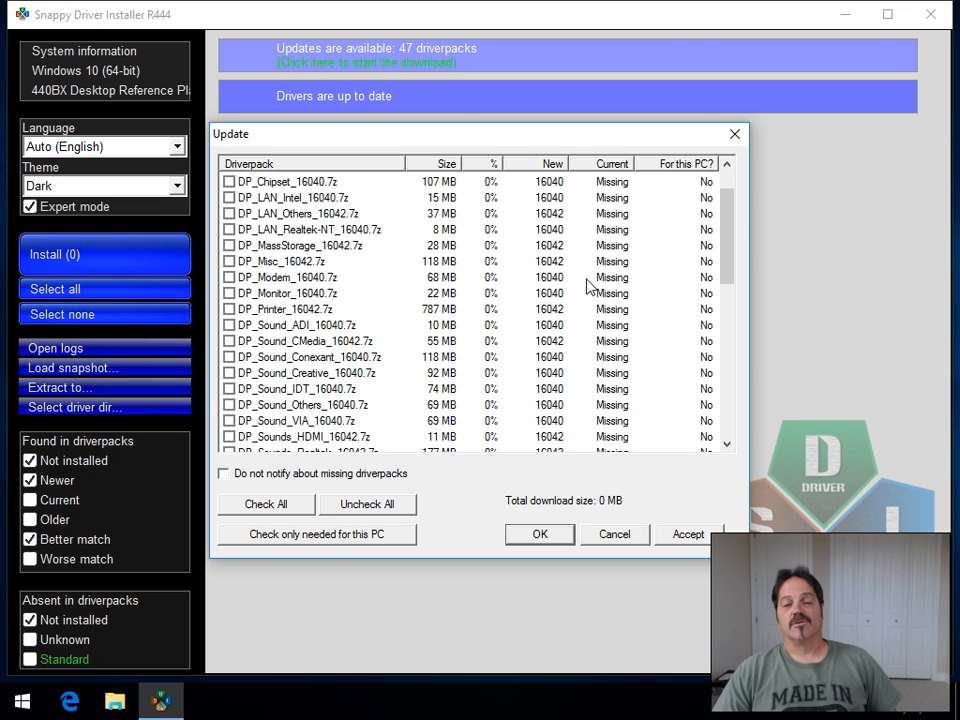
{"action": "mouse_move", "coordinate": [416, 300]}
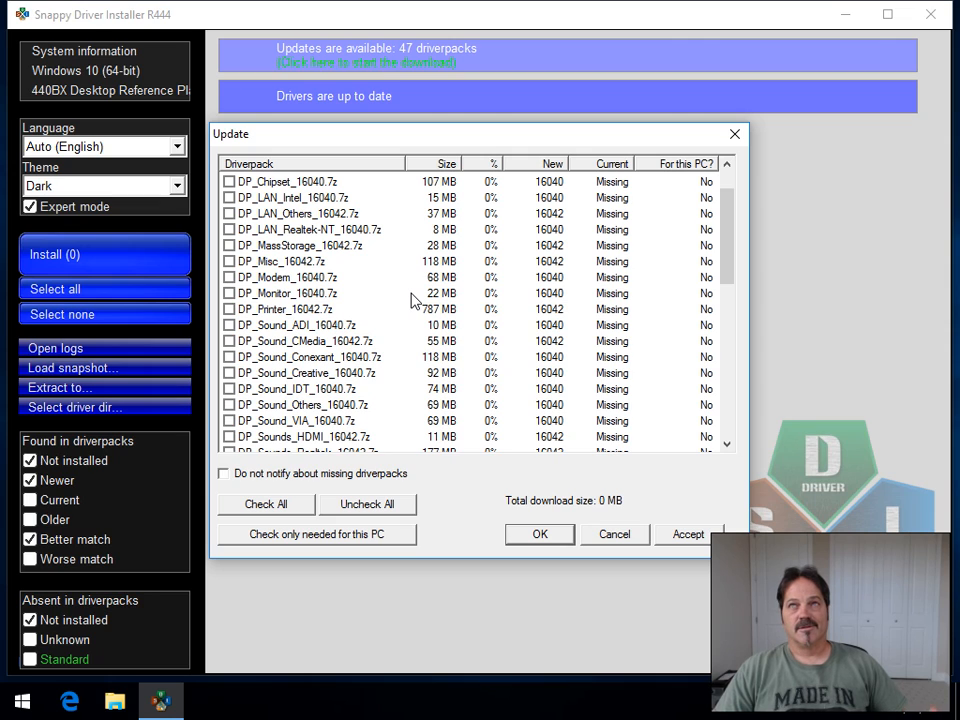
{"action": "mouse_move", "coordinate": [364, 292]}
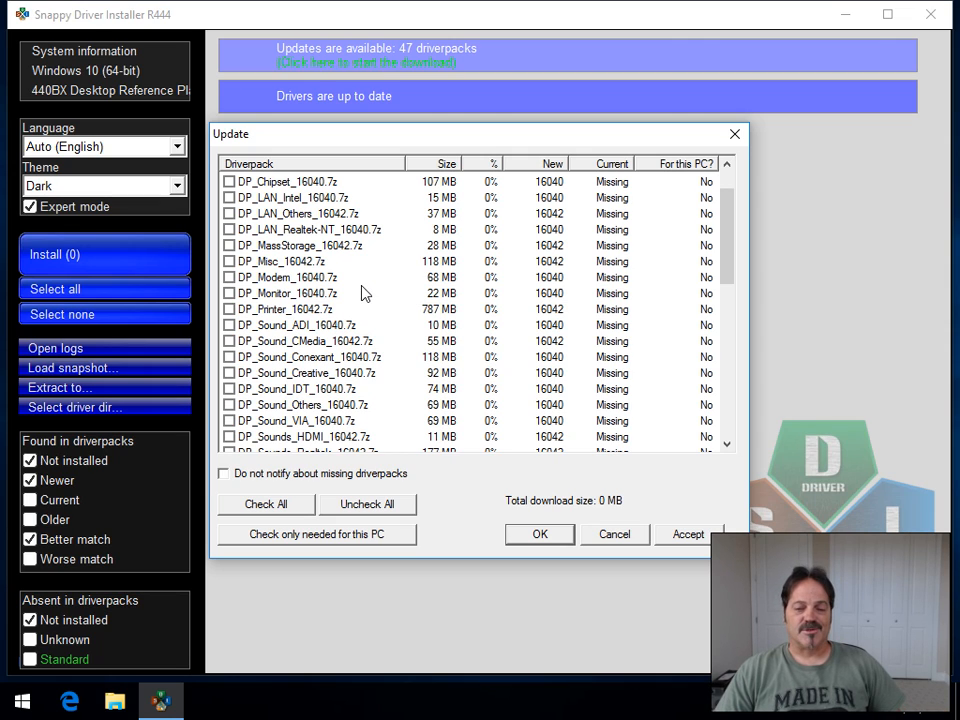
Step: Check All driverpacks for download (12824 MB), then bring up a new File Explorer window
{"action": "left_click", "coordinate": [266, 504]}
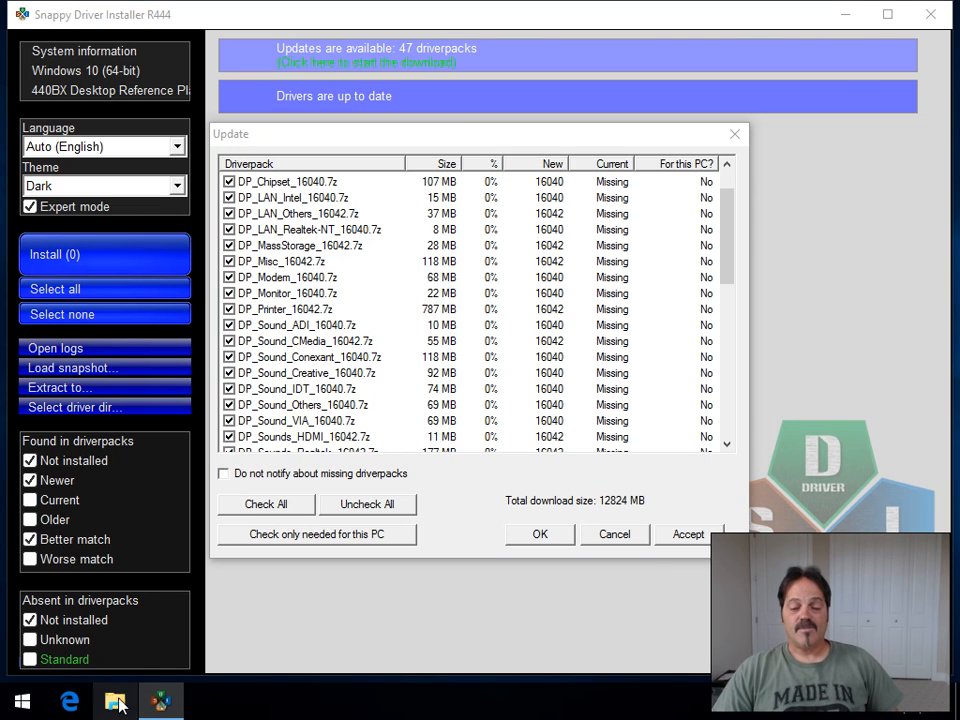
{"action": "left_click", "coordinate": [114, 700]}
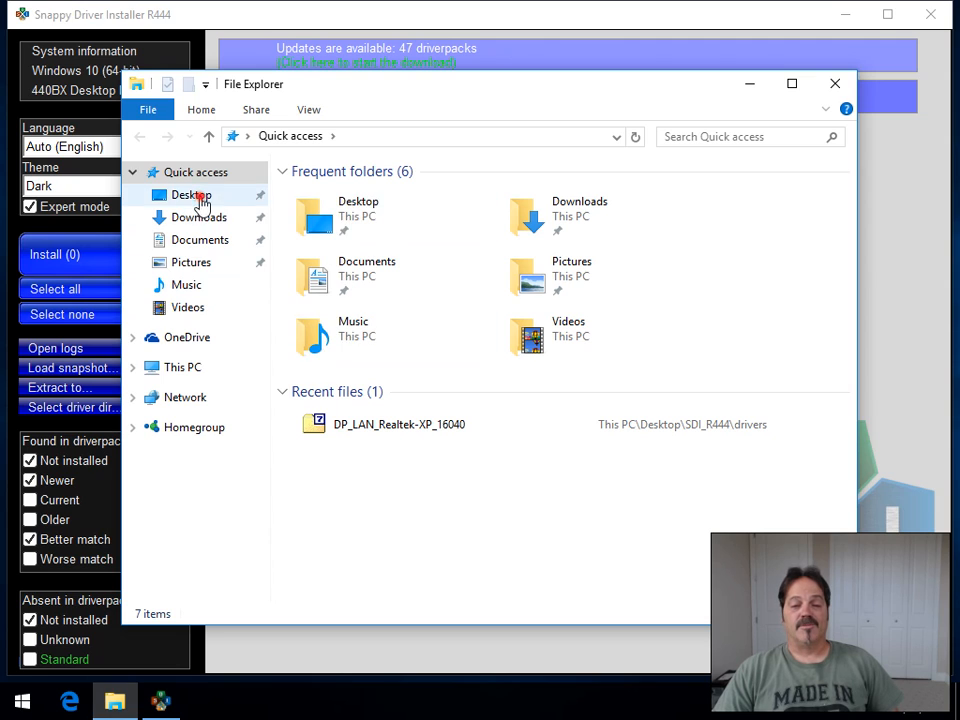
Step: View the Desktop contents with the SDI_R444 folder, then close File Explorer
{"action": "left_click", "coordinate": [192, 194]}
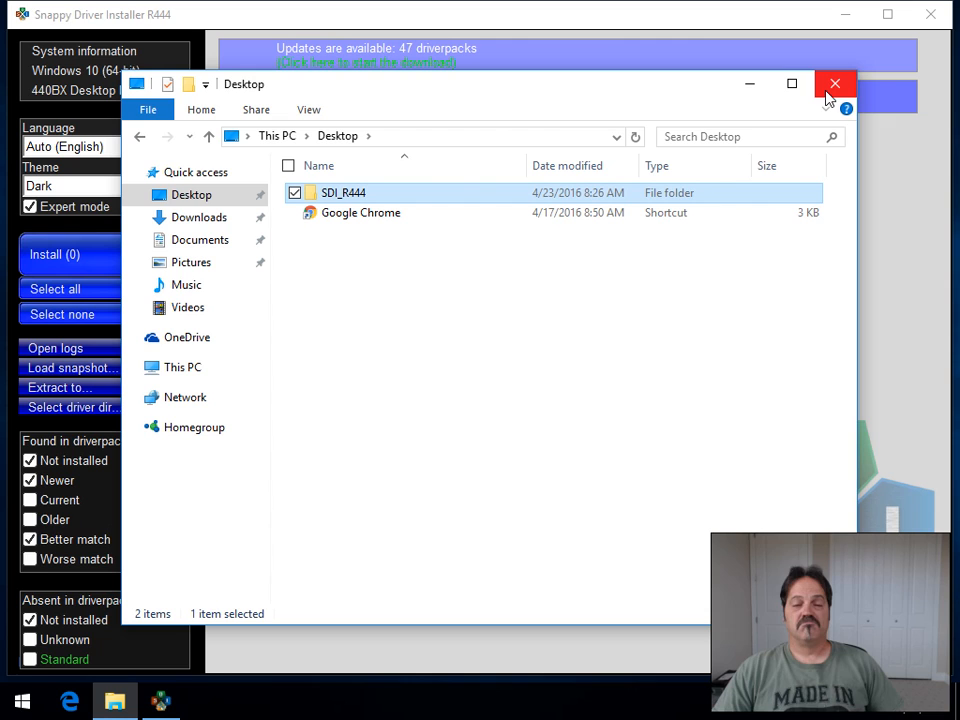
{"action": "mouse_move", "coordinate": [836, 84]}
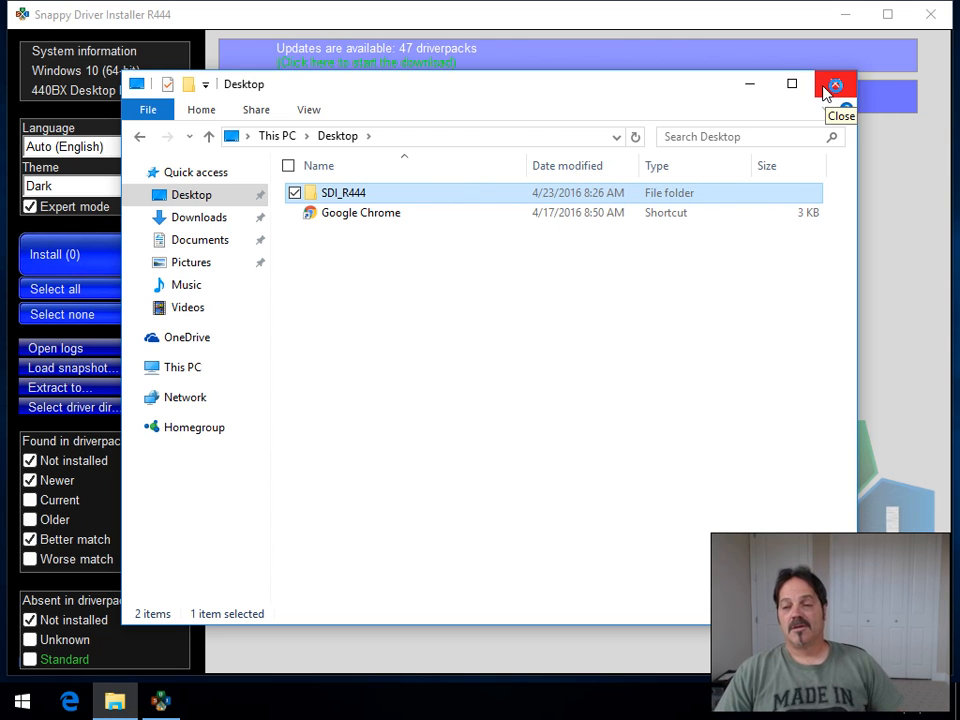
{"action": "left_click", "coordinate": [836, 84]}
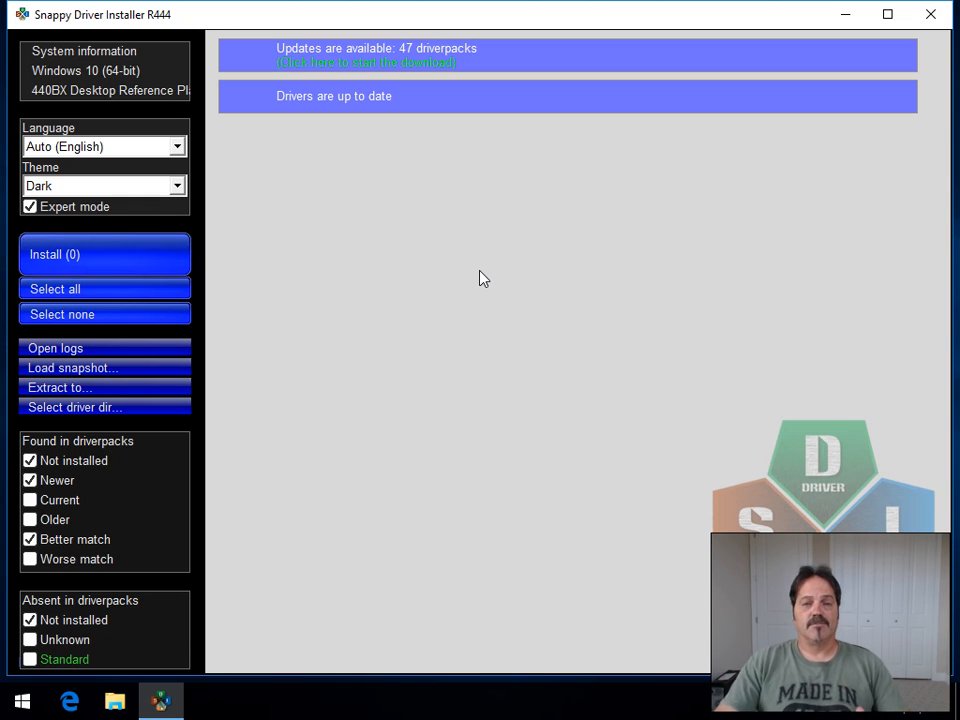
{"action": "mouse_move", "coordinate": [324, 190]}
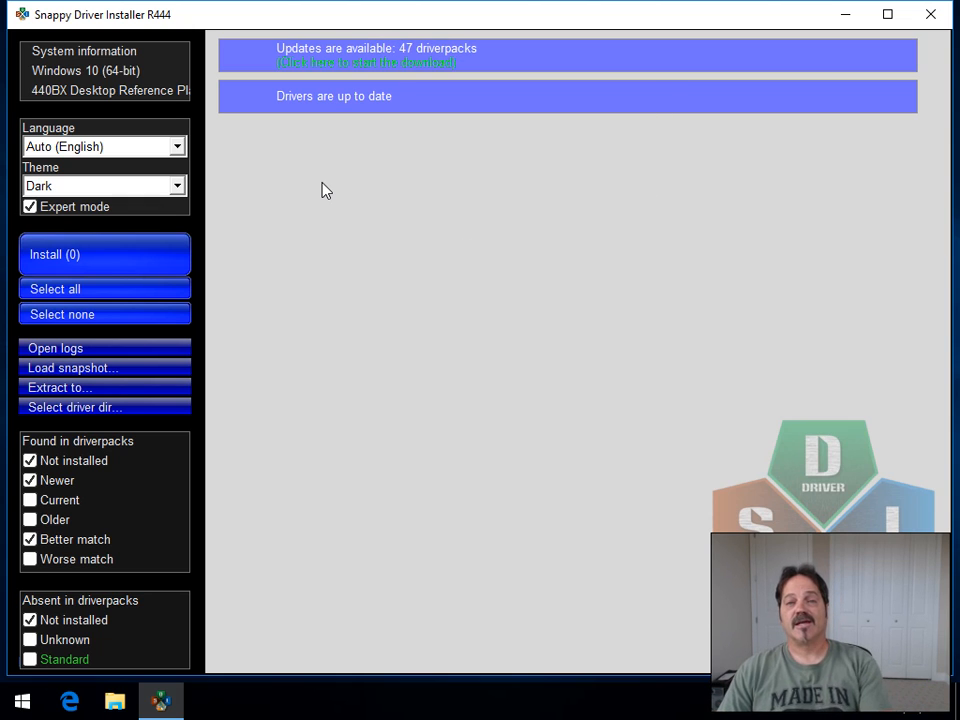
{"action": "mouse_move", "coordinate": [248, 188]}
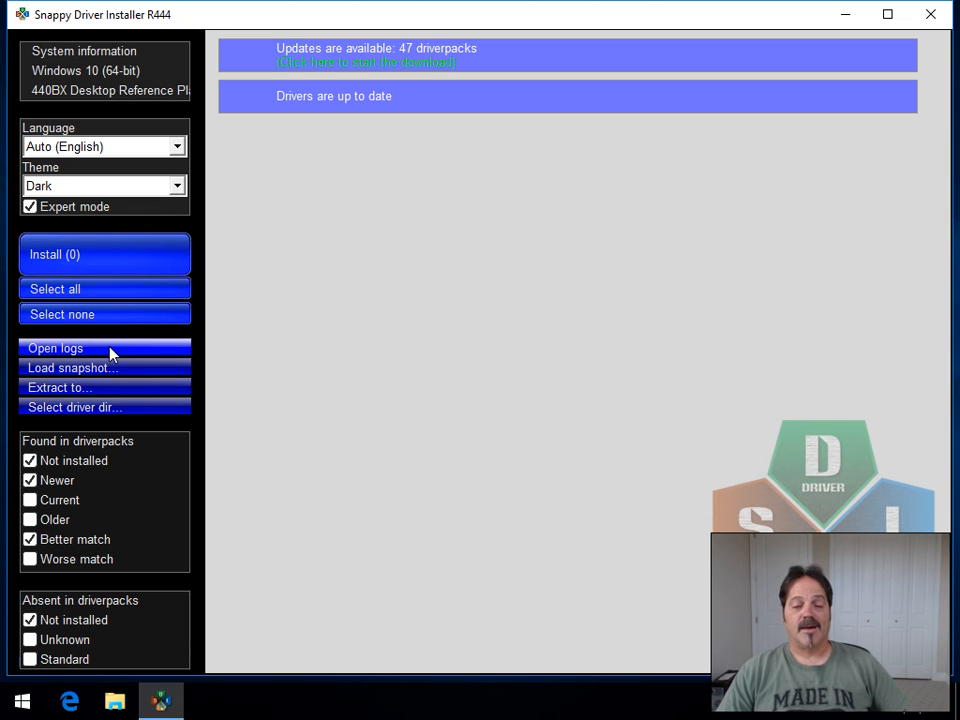
{"action": "mouse_move", "coordinate": [80, 206]}
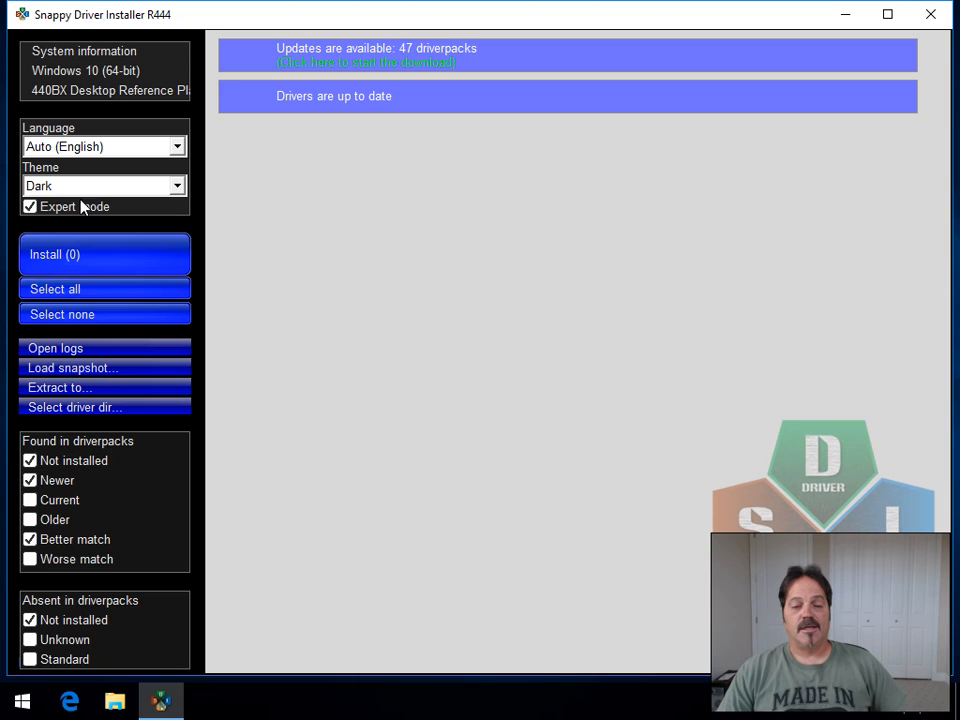
{"action": "mouse_move", "coordinate": [336, 148]}
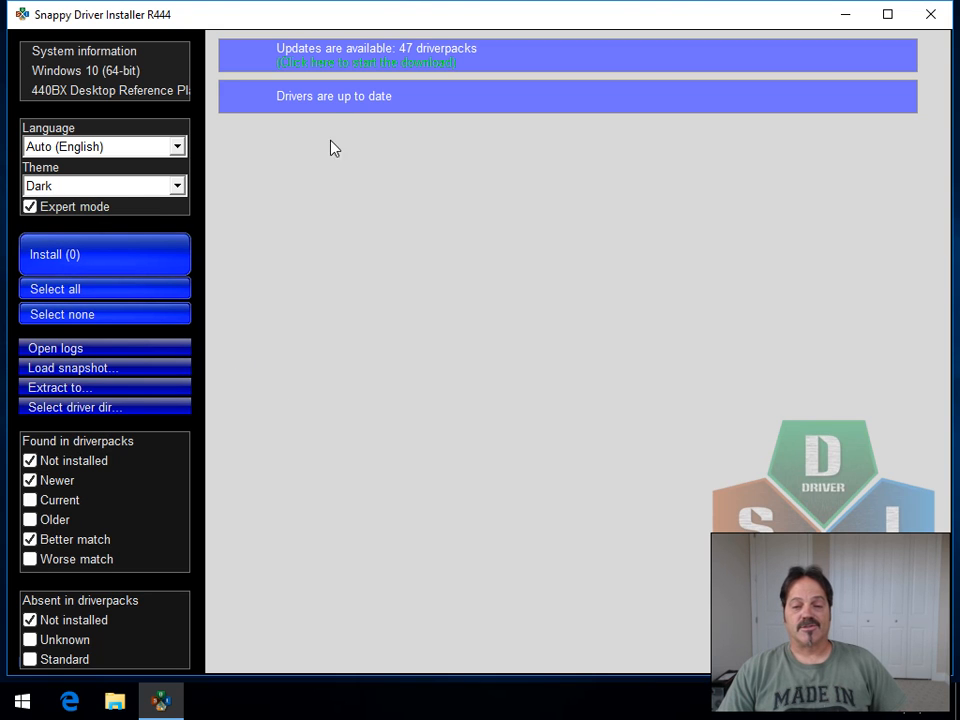
Step: Click the download link, then close Snappy Driver Installer to leave the desktop showing
{"action": "left_click", "coordinate": [366, 62]}
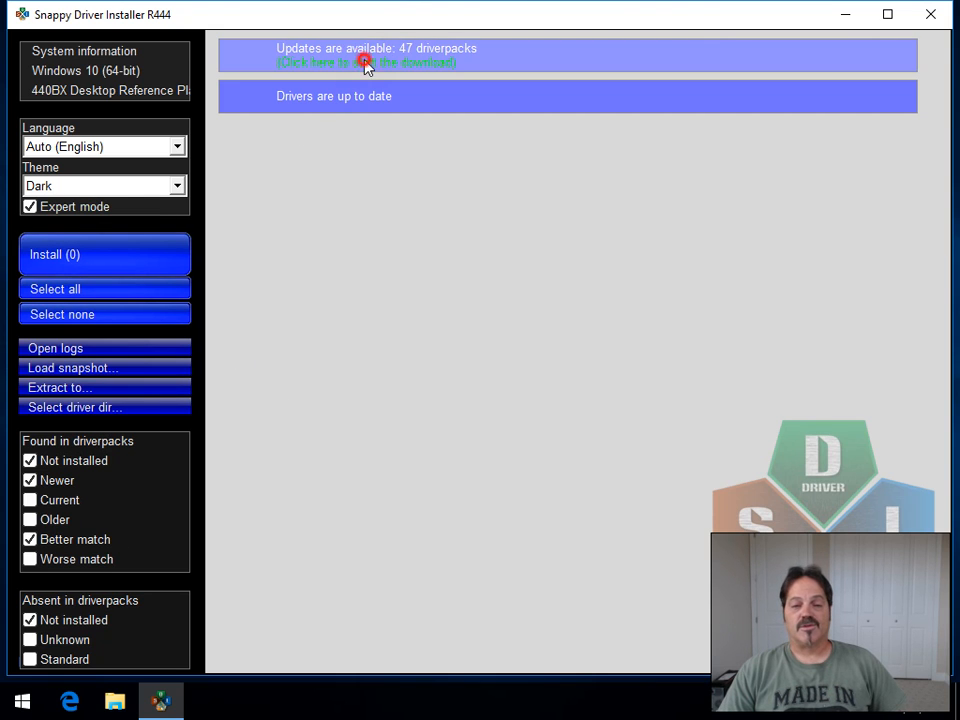
{"action": "left_click", "coordinate": [364, 62]}
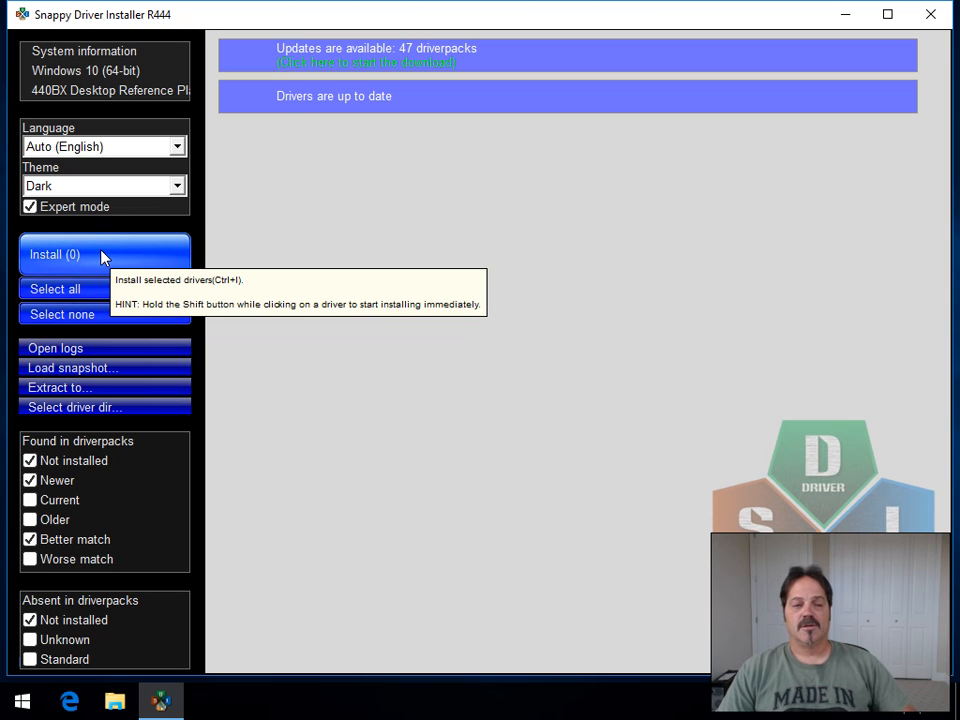
{"action": "mouse_move", "coordinate": [112, 278]}
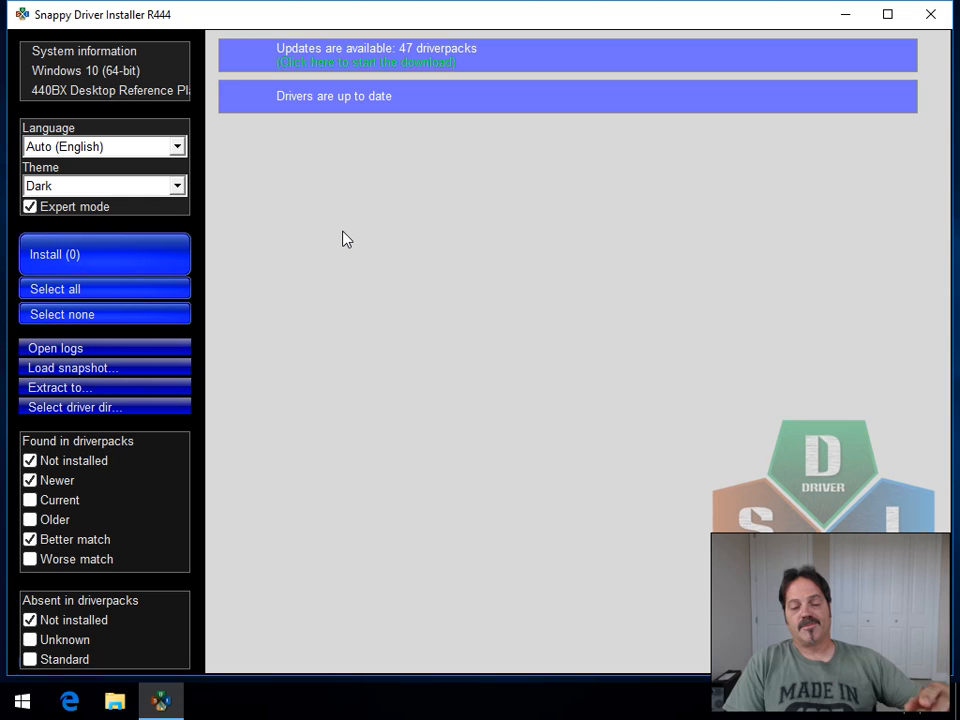
{"action": "mouse_move", "coordinate": [356, 184]}
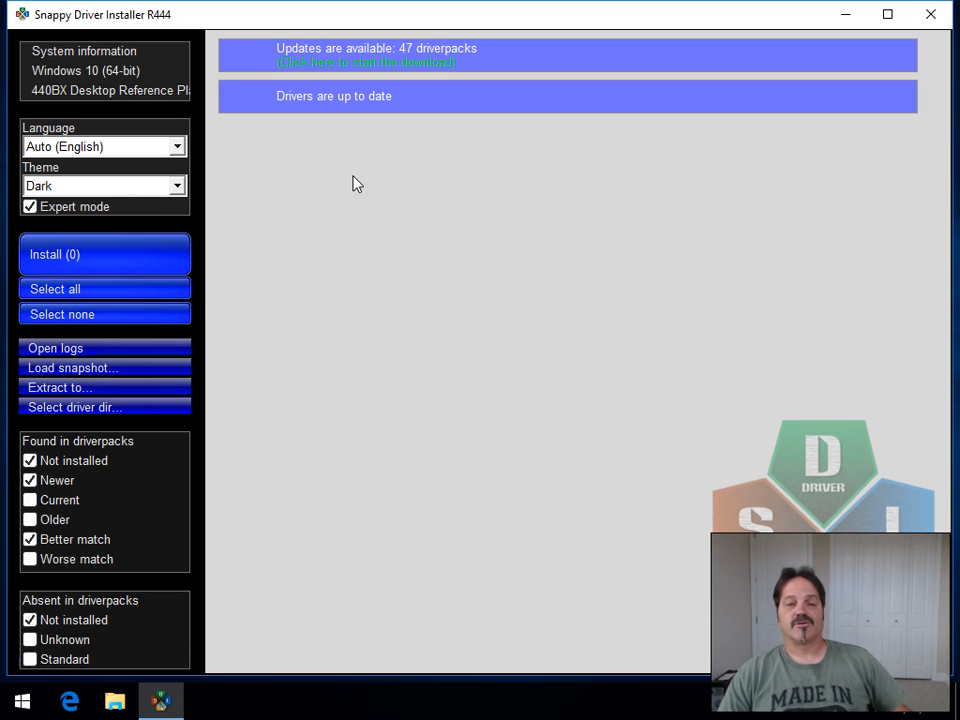
{"action": "mouse_move", "coordinate": [840, 16]}
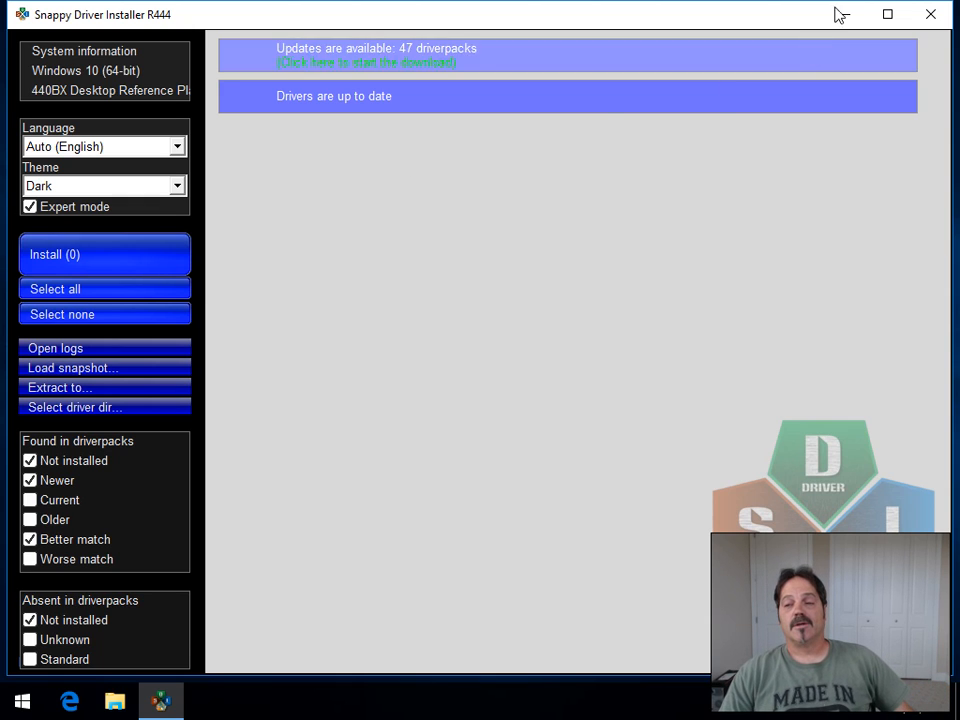
{"action": "left_click", "coordinate": [928, 14]}
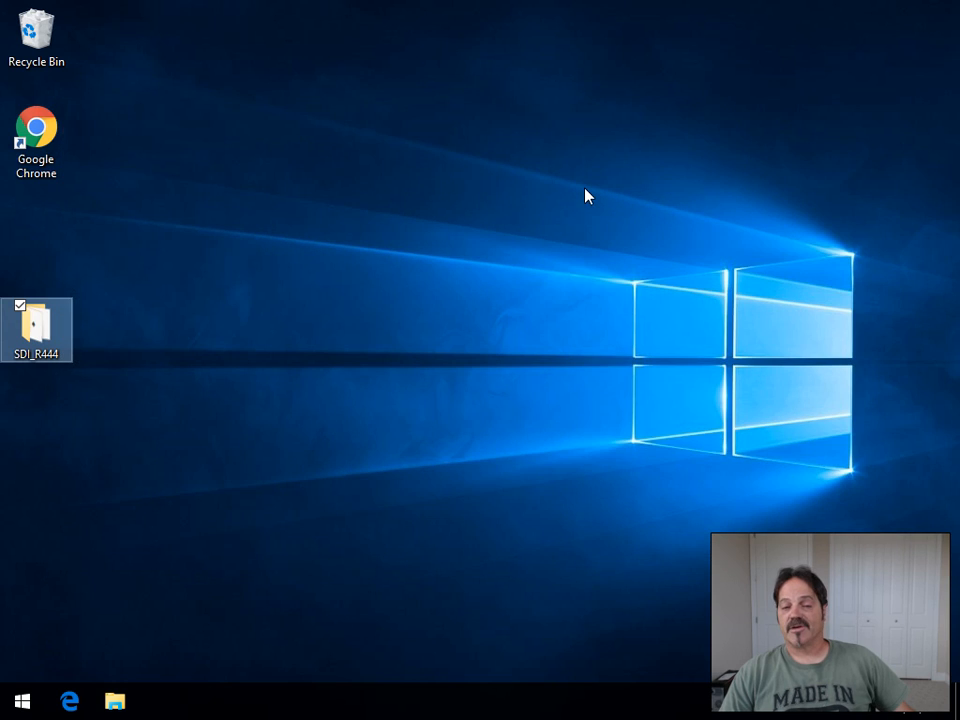
{"action": "mouse_move", "coordinate": [370, 204]}
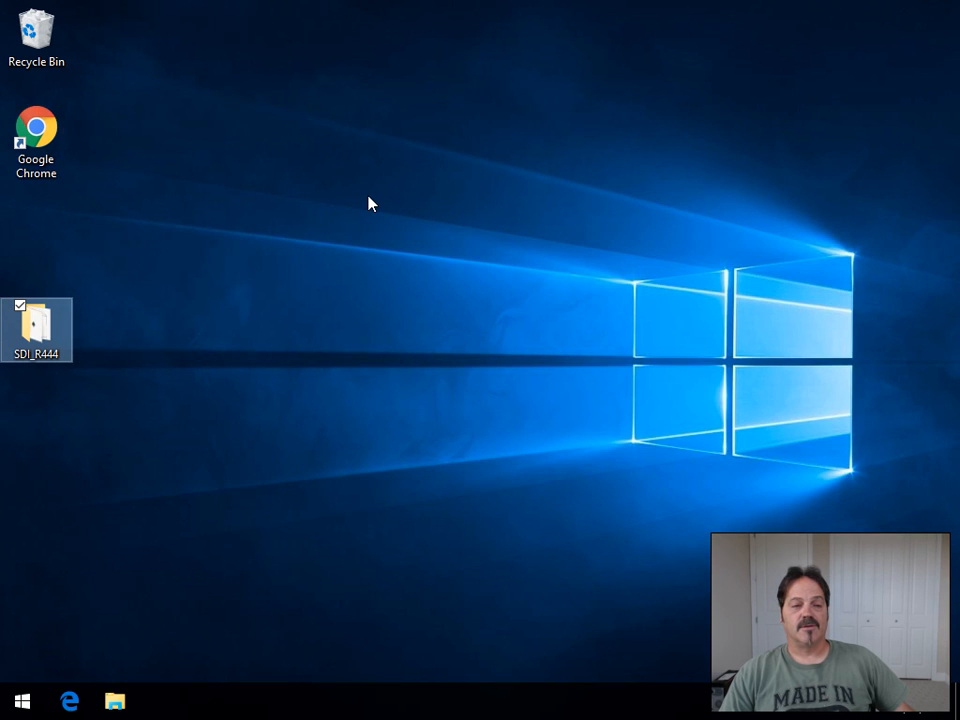